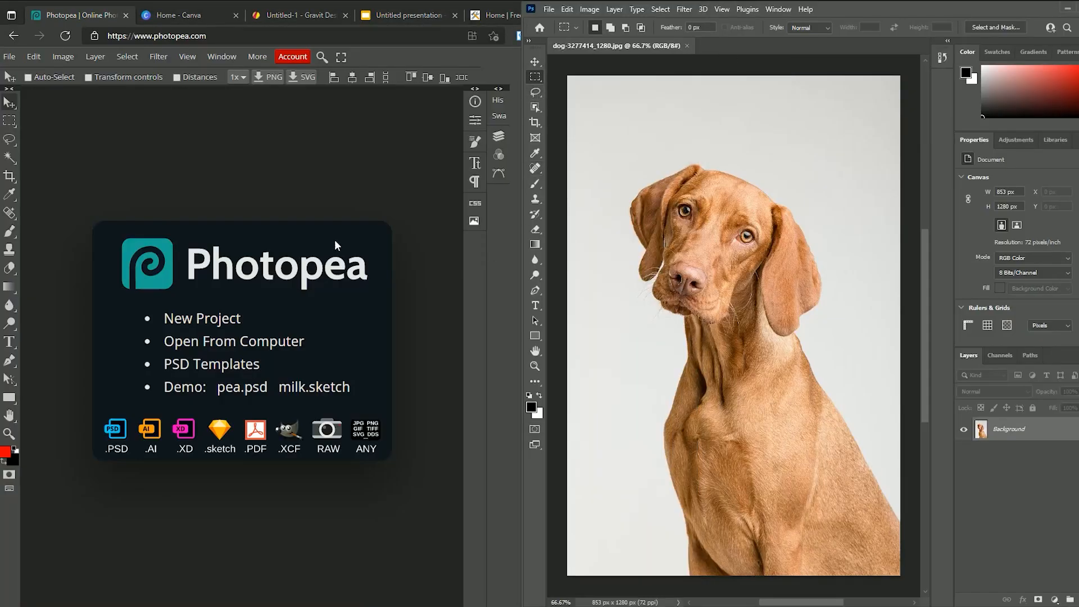
Bring the dog JPG into Photopea from the computer
click(163, 36)
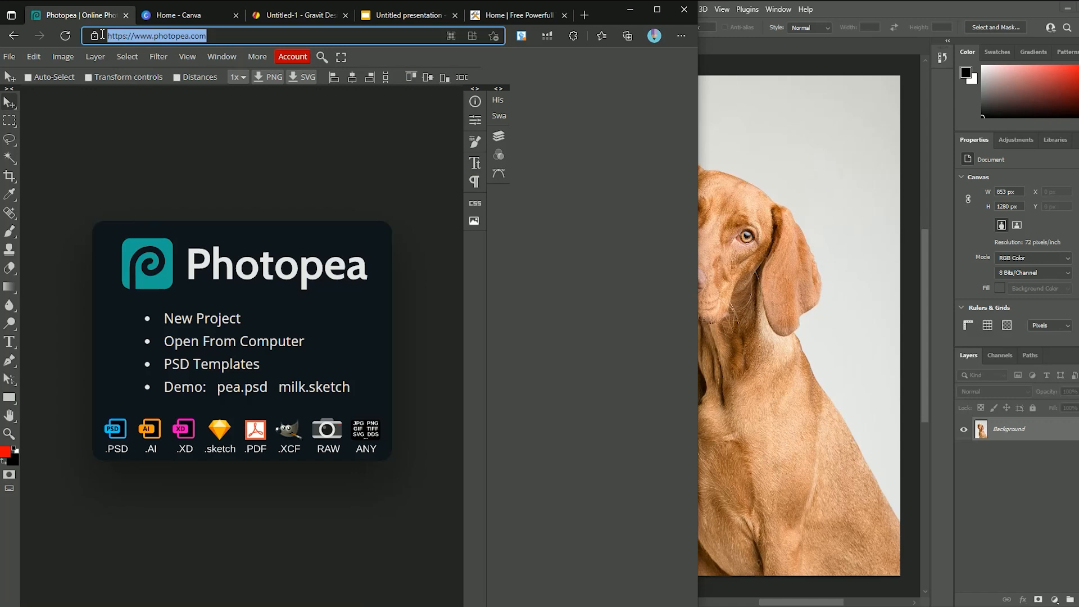
click(9, 56)
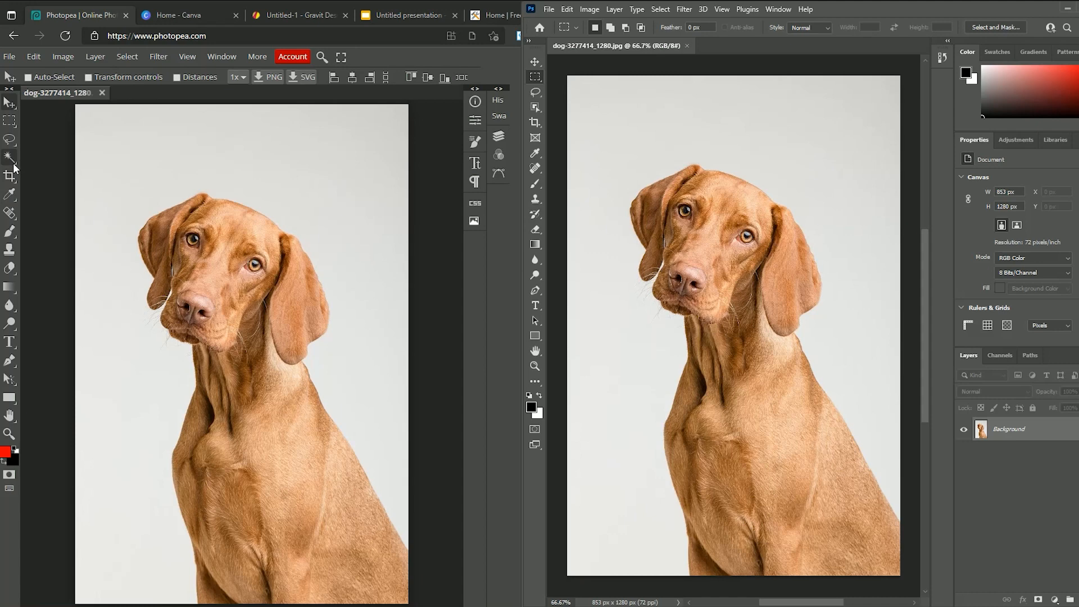
Select the grey background with the Magic Wand and delete it, leaving the dog on transparency
click(9, 157)
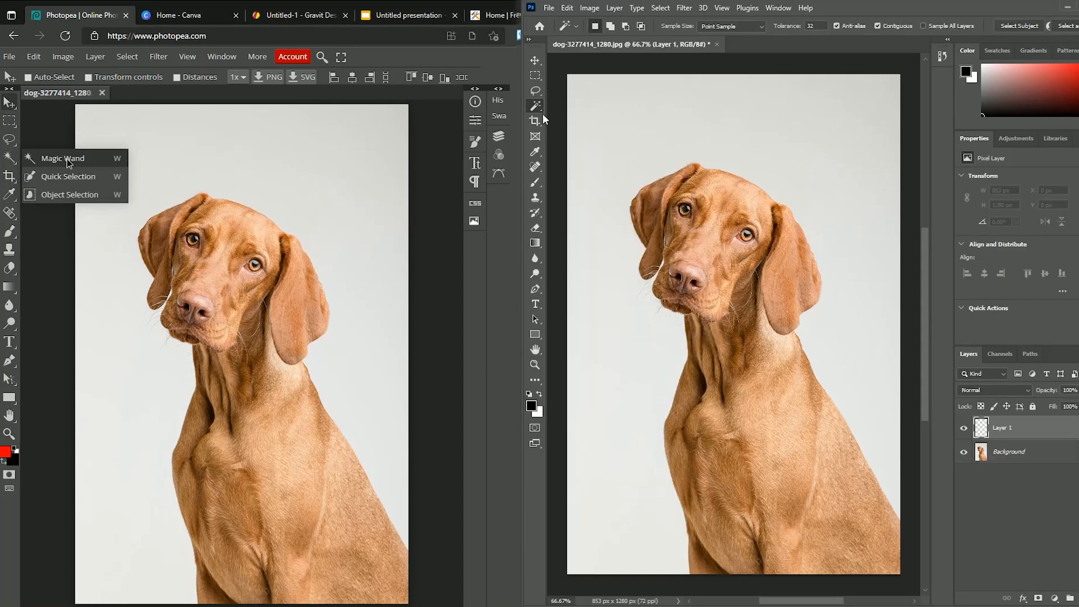
click(58, 157)
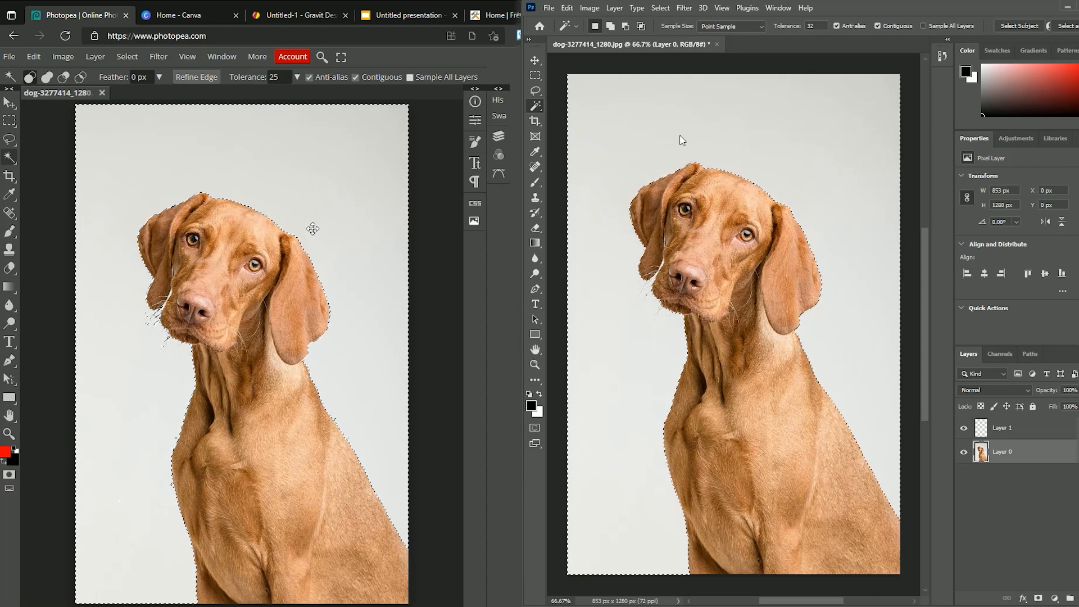
key(Delete)
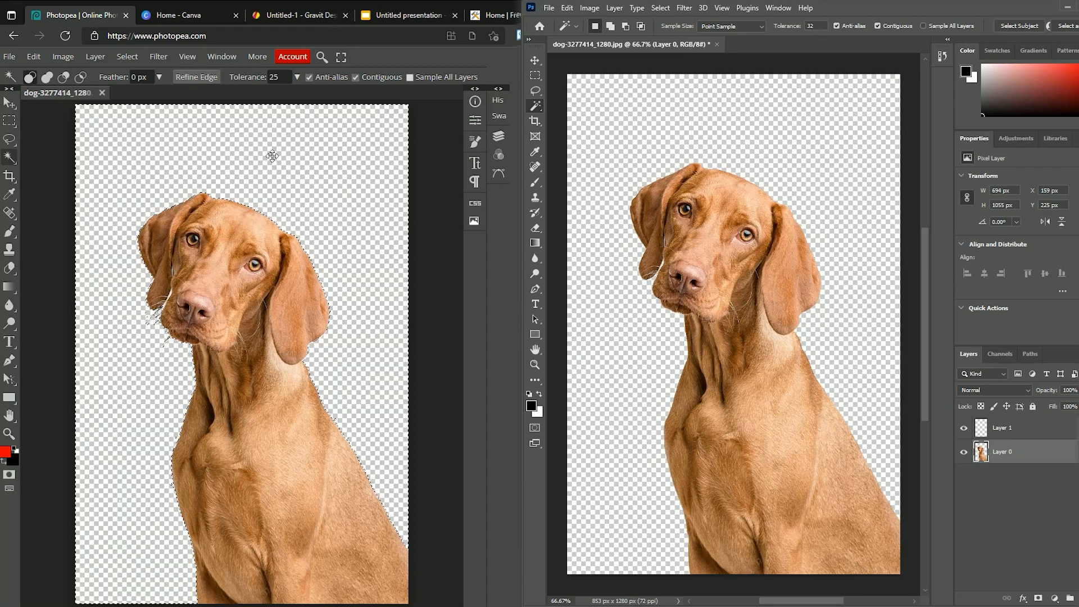
click(33, 56)
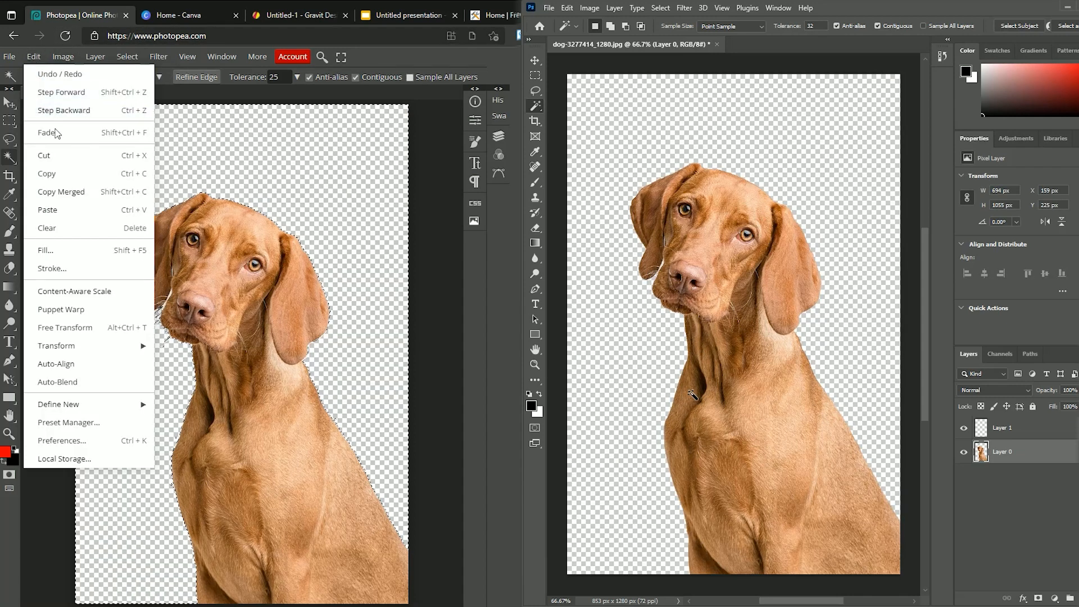
mouse_move(421, 67)
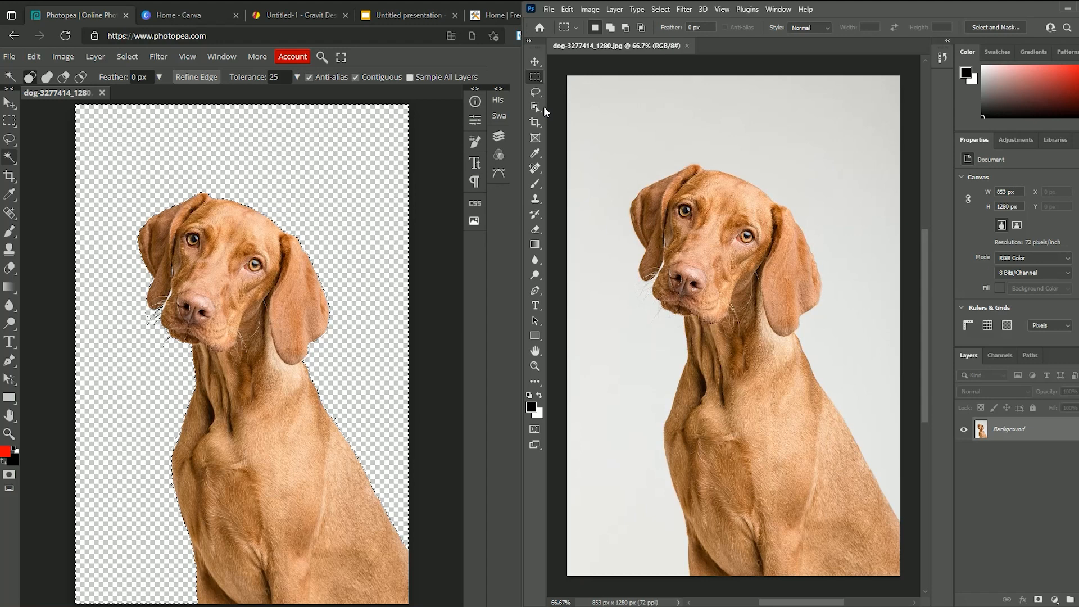
Apply the Filter Gallery Photocopy sketch effect with Detail 14 to the cut-out dog
click(157, 56)
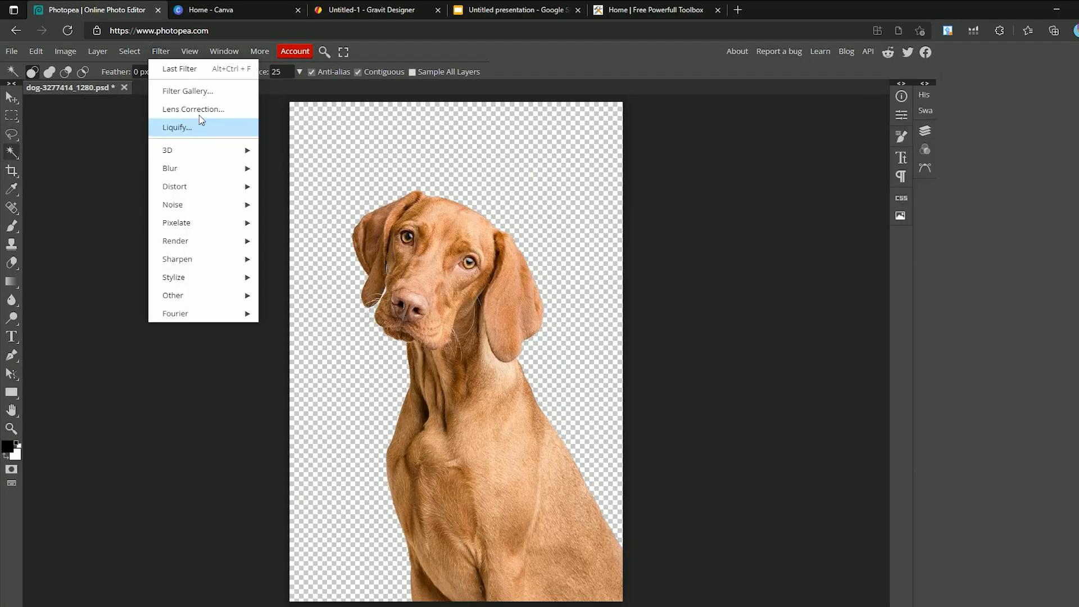
click(187, 91)
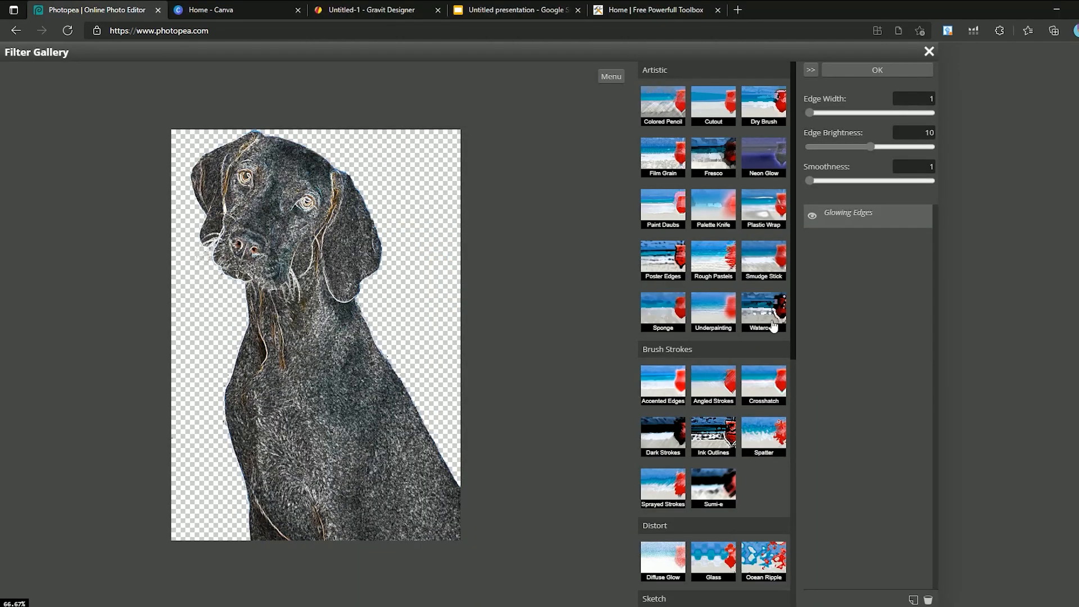
scroll(down, 3)
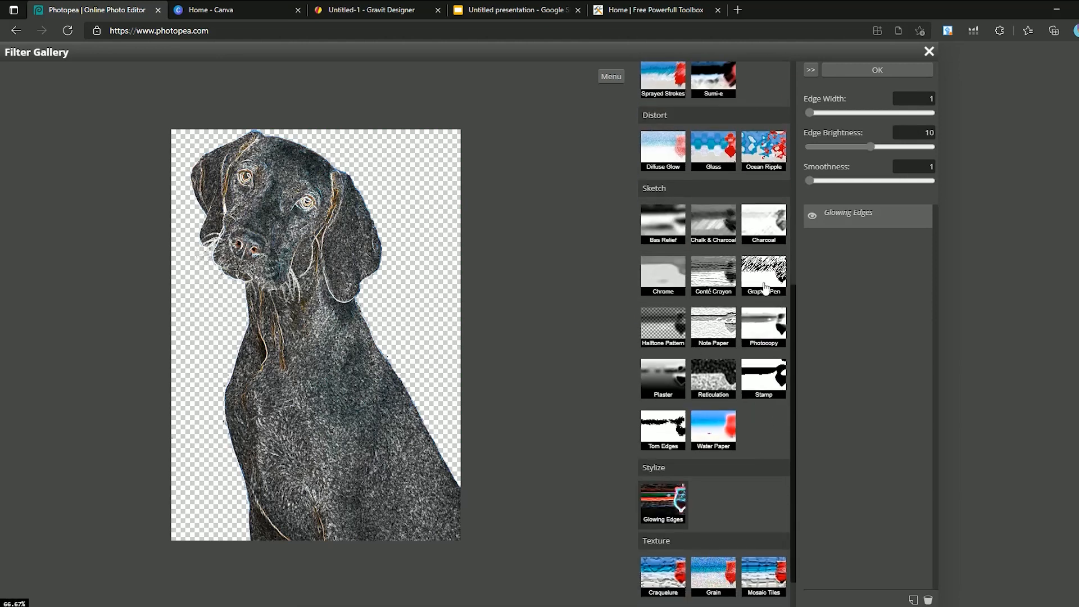
click(764, 326)
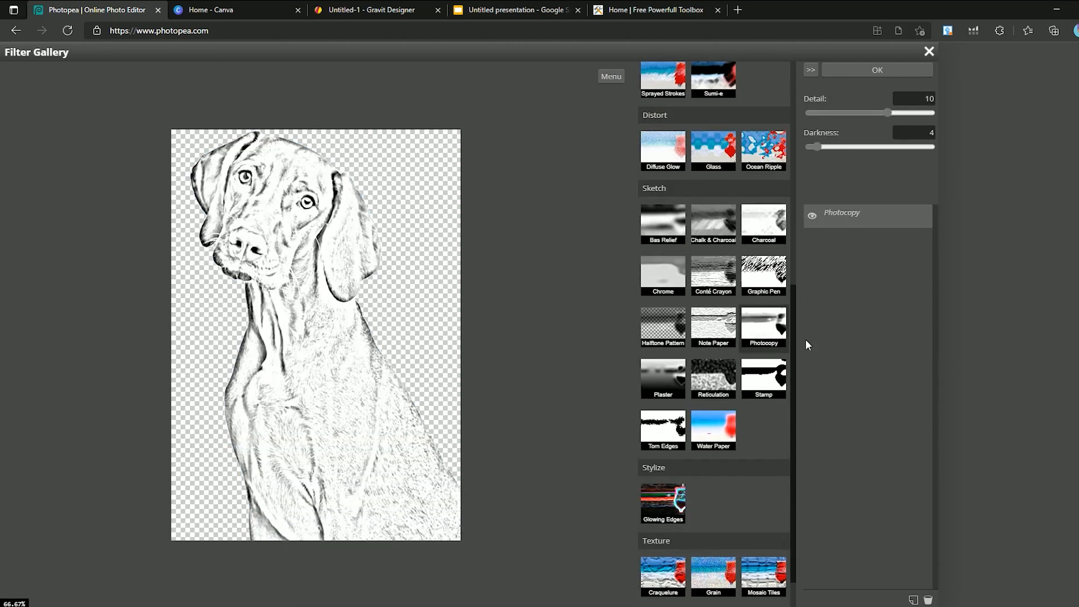
drag(889, 112, 919, 113)
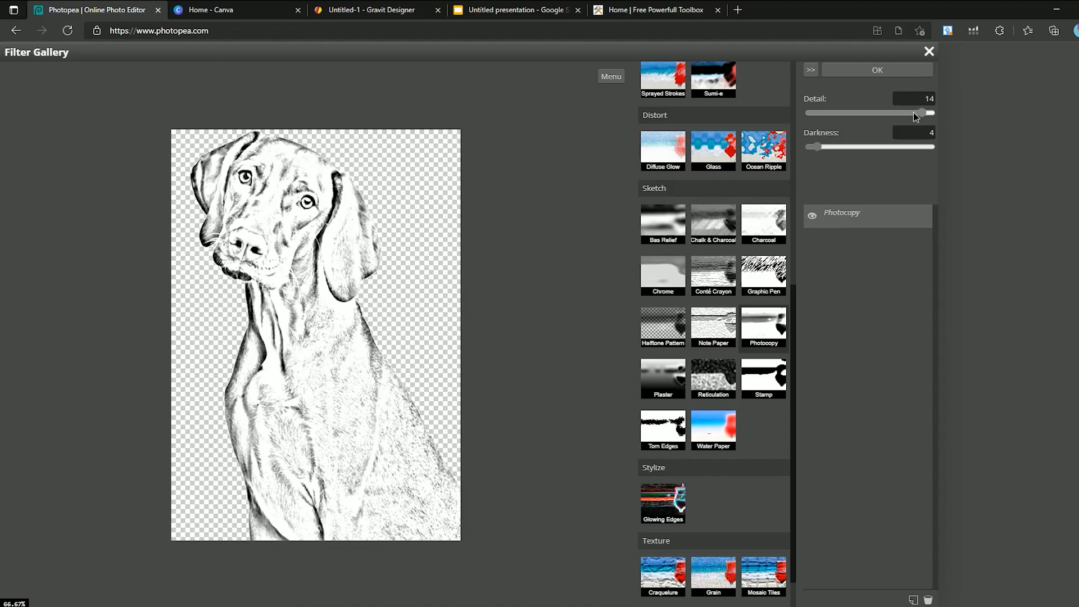
click(877, 69)
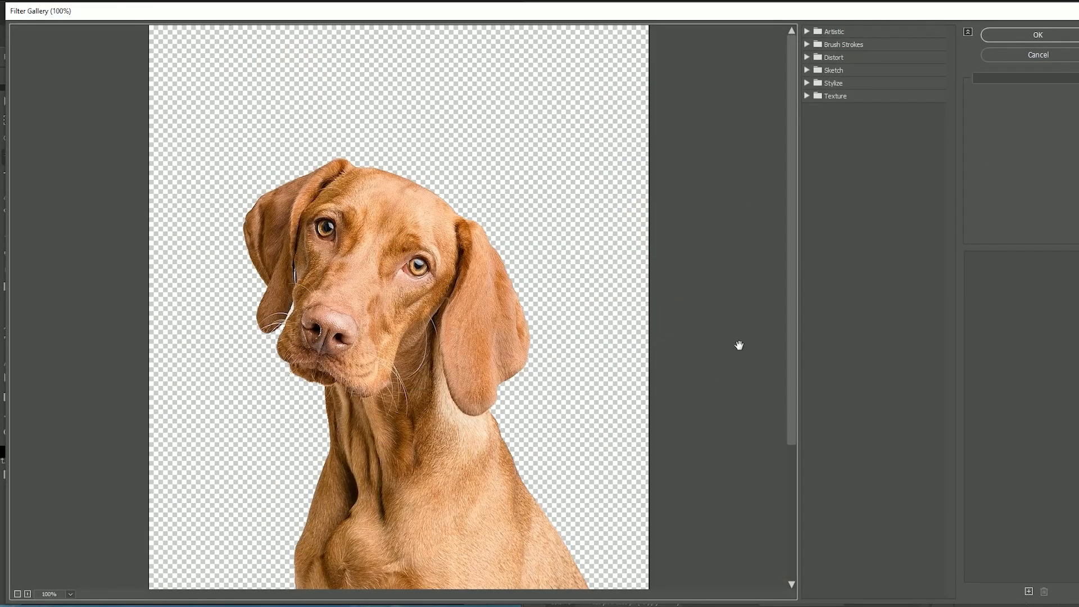
Apply the Sketch > Photocopy filter to the dog in Photoshop's Filter Gallery
click(835, 70)
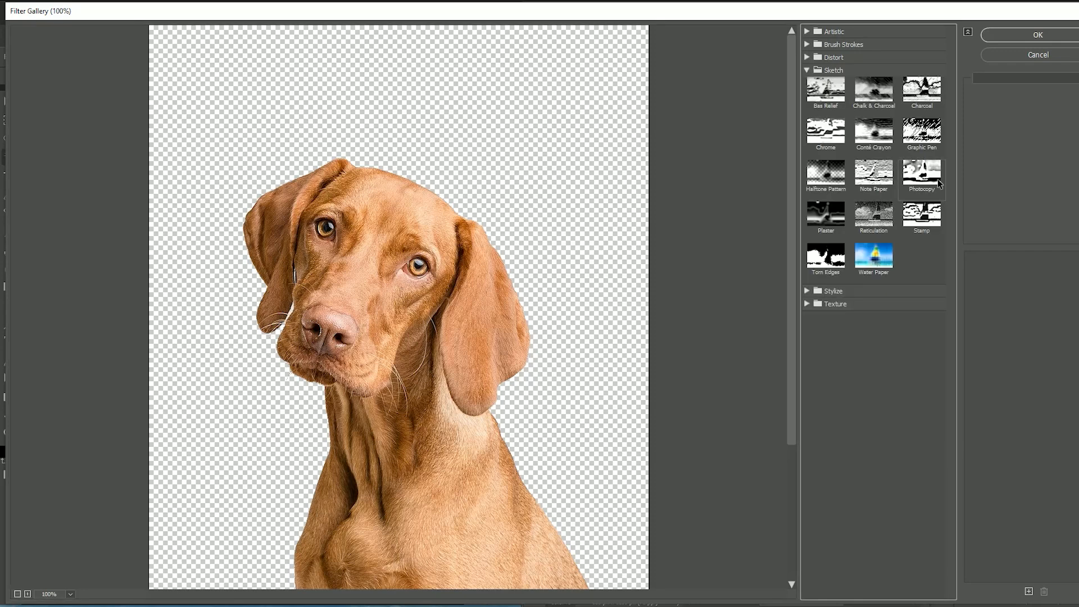
click(922, 171)
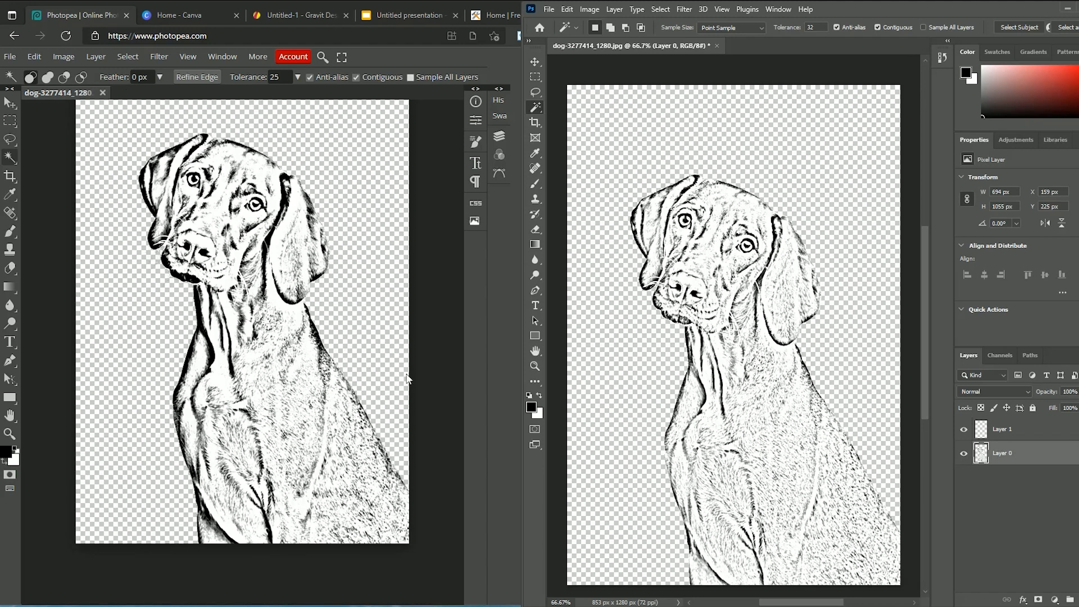
mouse_move(519, 309)
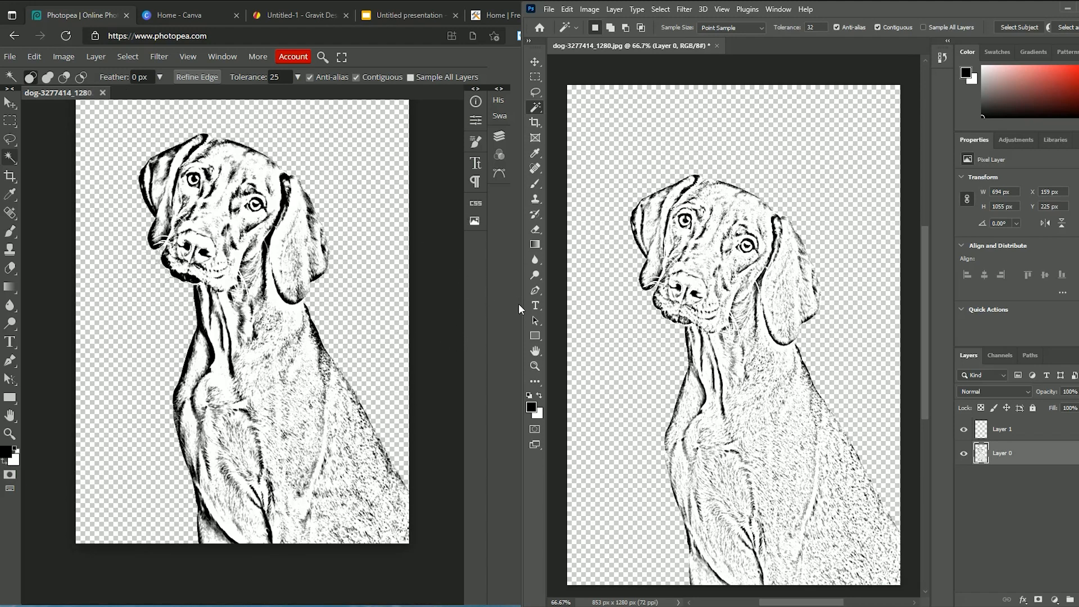
mouse_move(536, 243)
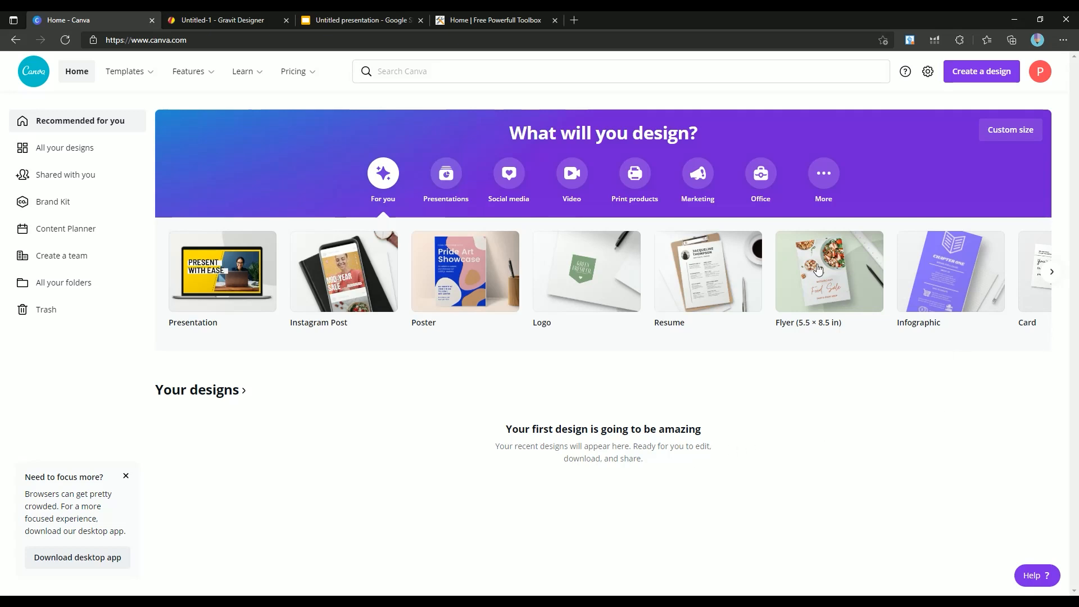
click(140, 41)
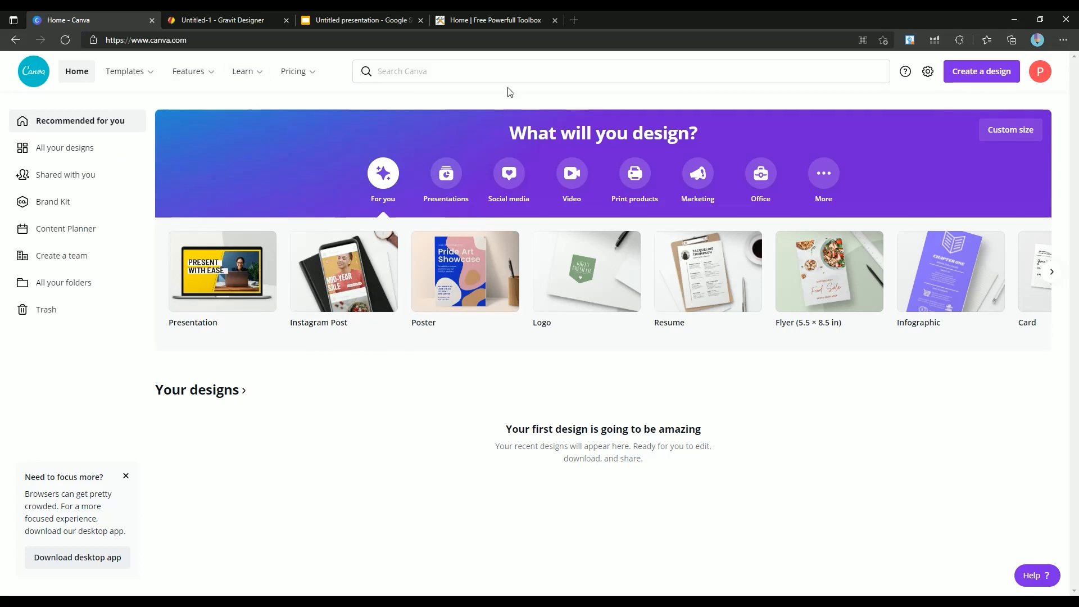
mouse_move(902, 91)
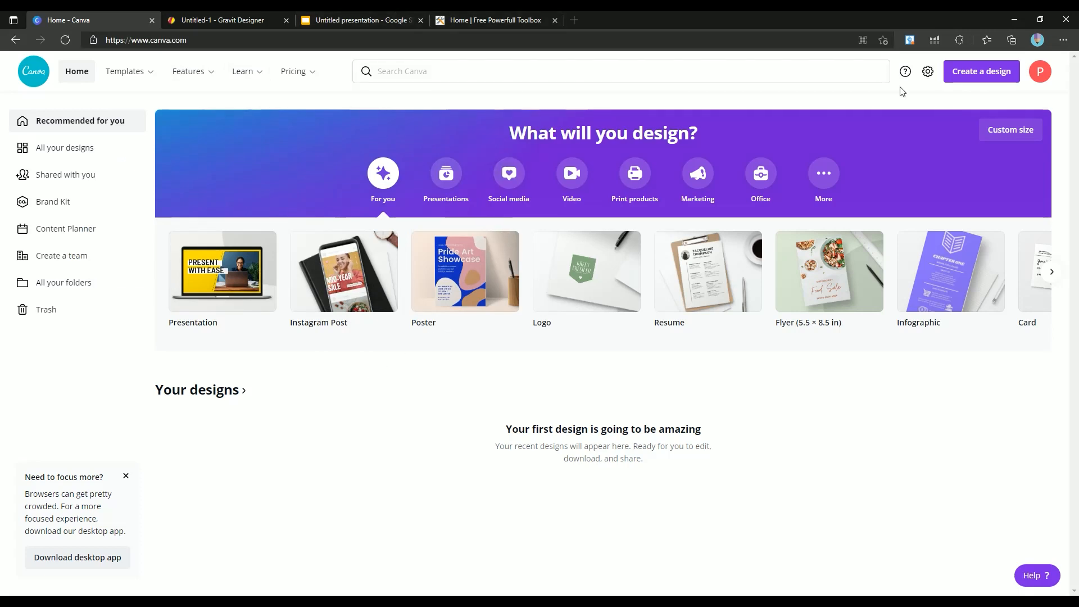
mouse_move(190, 347)
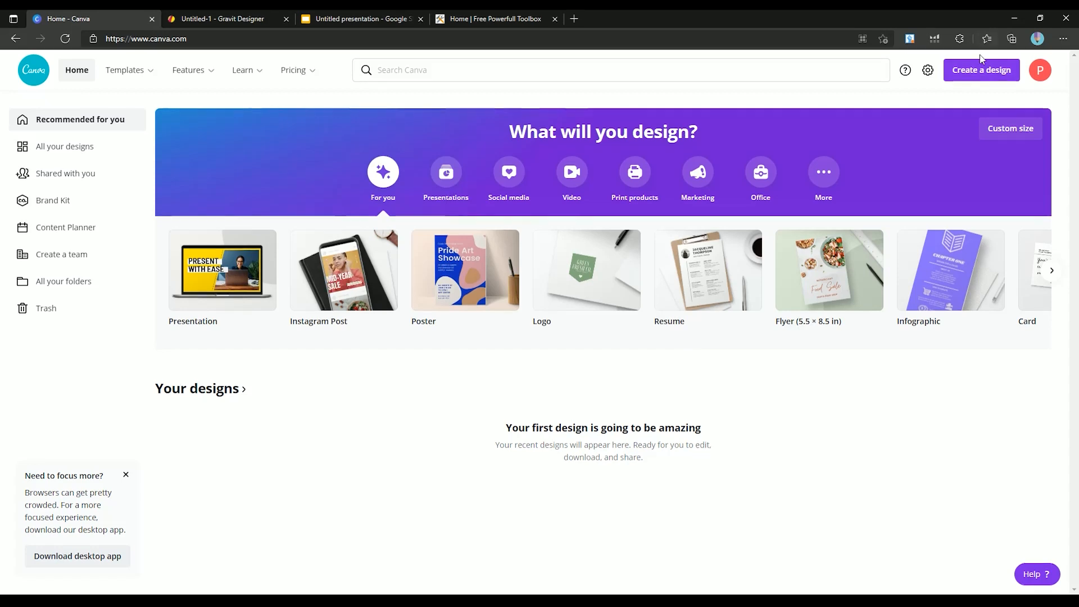
Create a new custom-size Canva design 8.5 in wide for a letter-size page
click(982, 69)
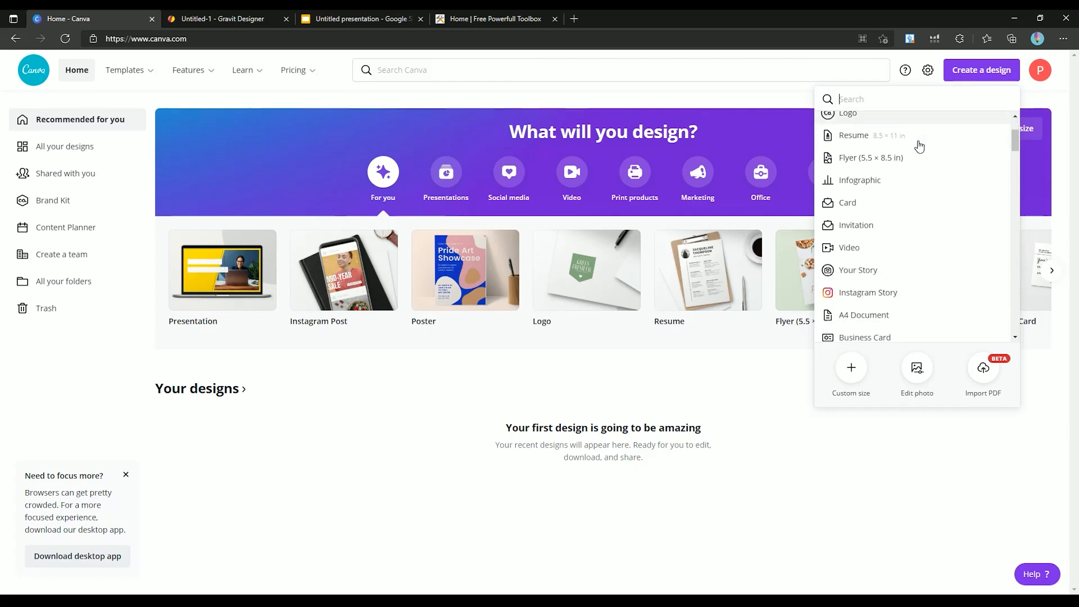
scroll(down, 3)
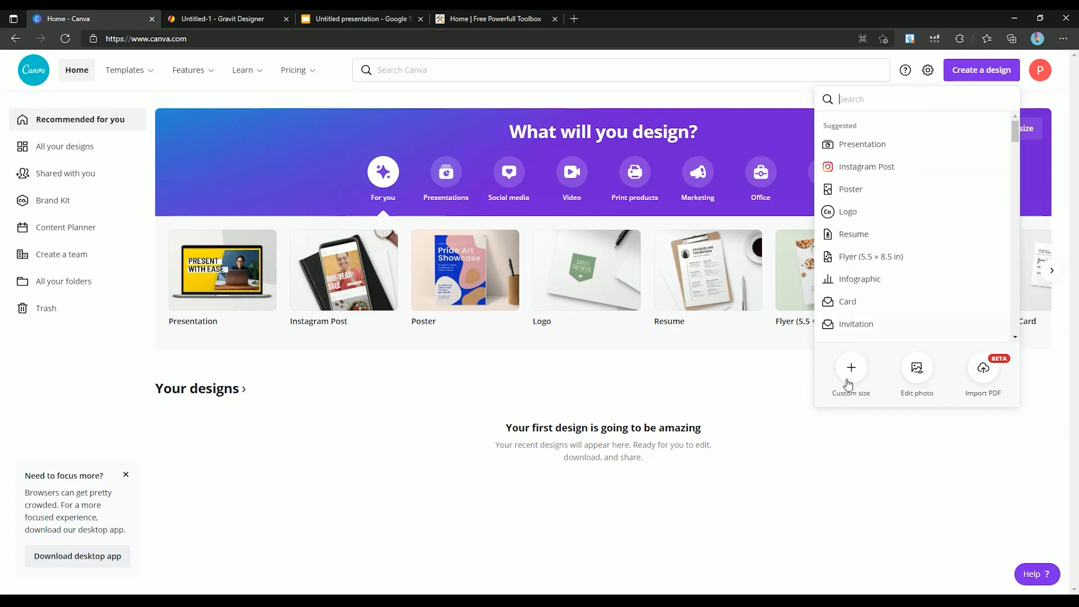
click(852, 366)
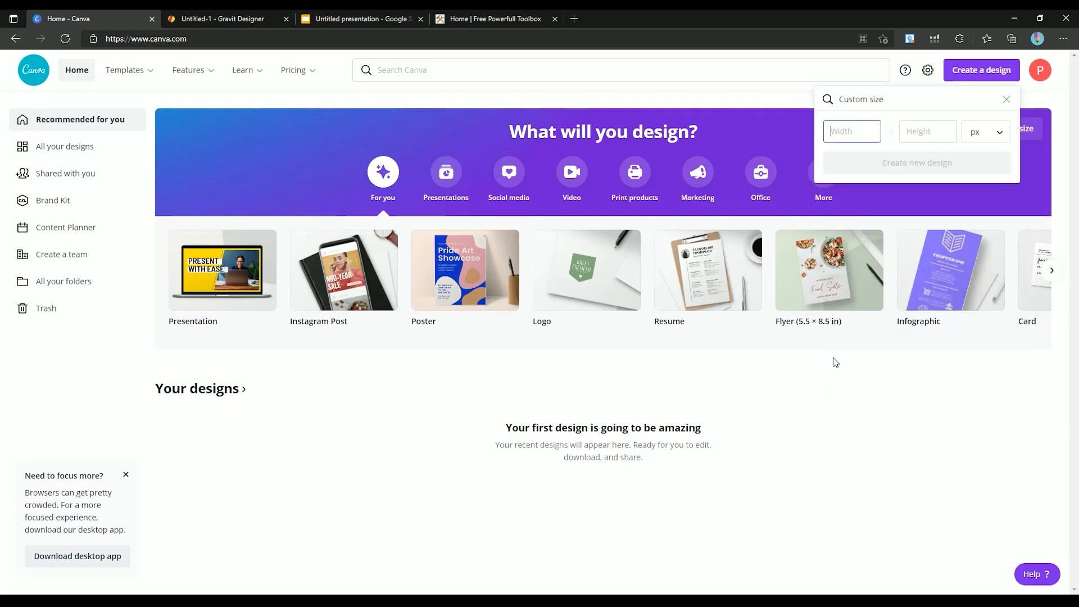
text(8.5)
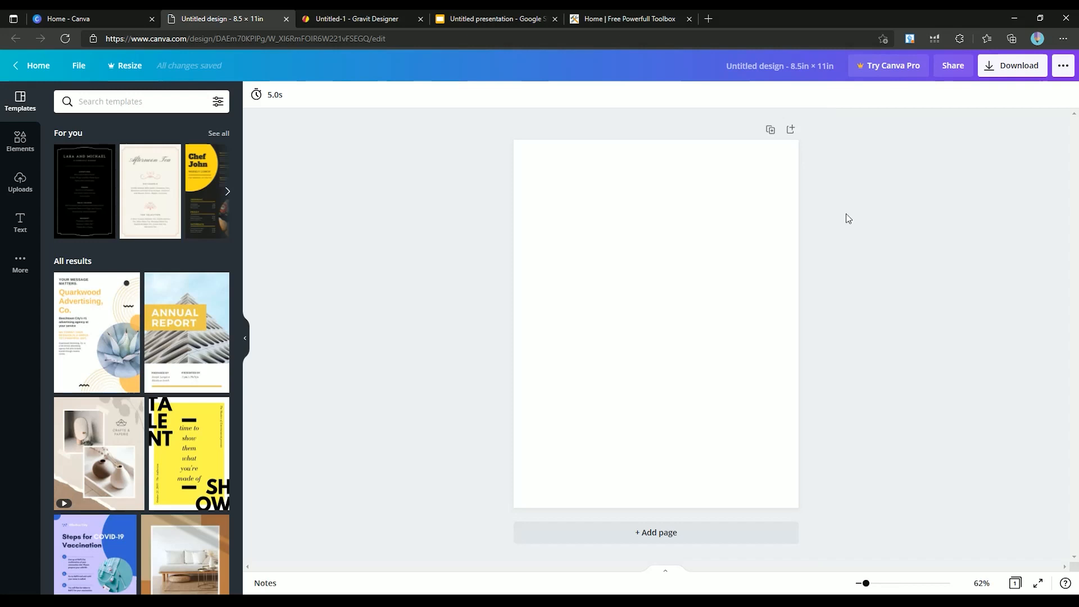
mouse_move(837, 391)
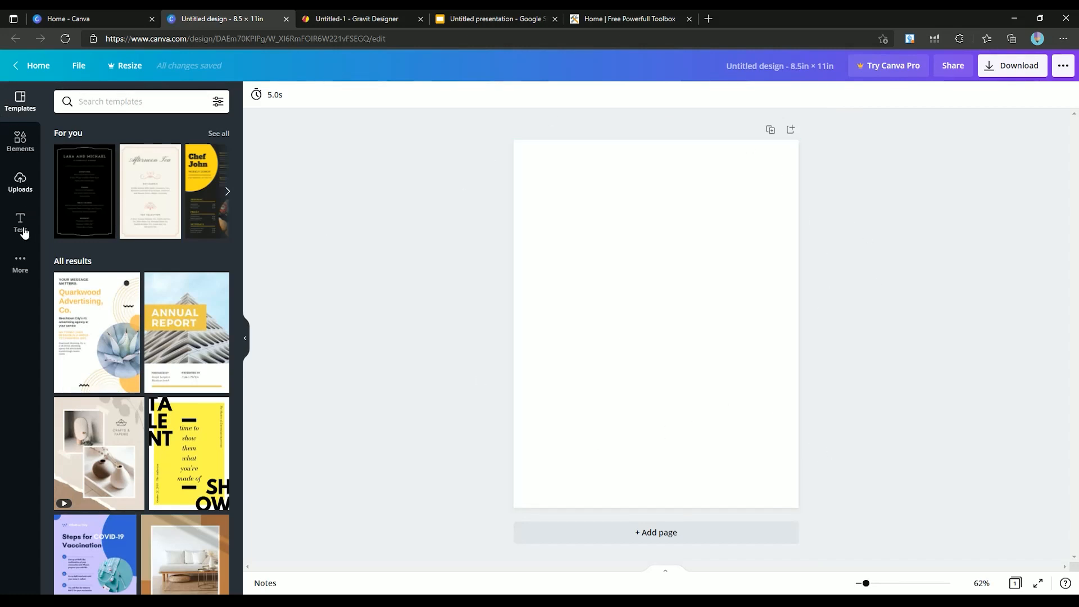
Show the More from Canva apps and integrations panel
click(21, 259)
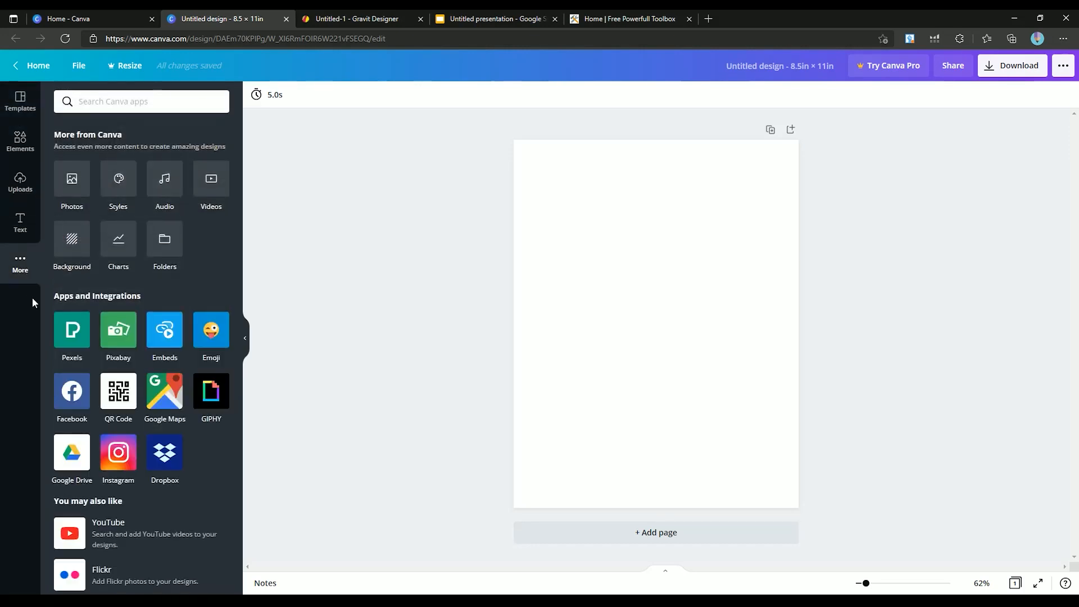
scroll(down, 3)
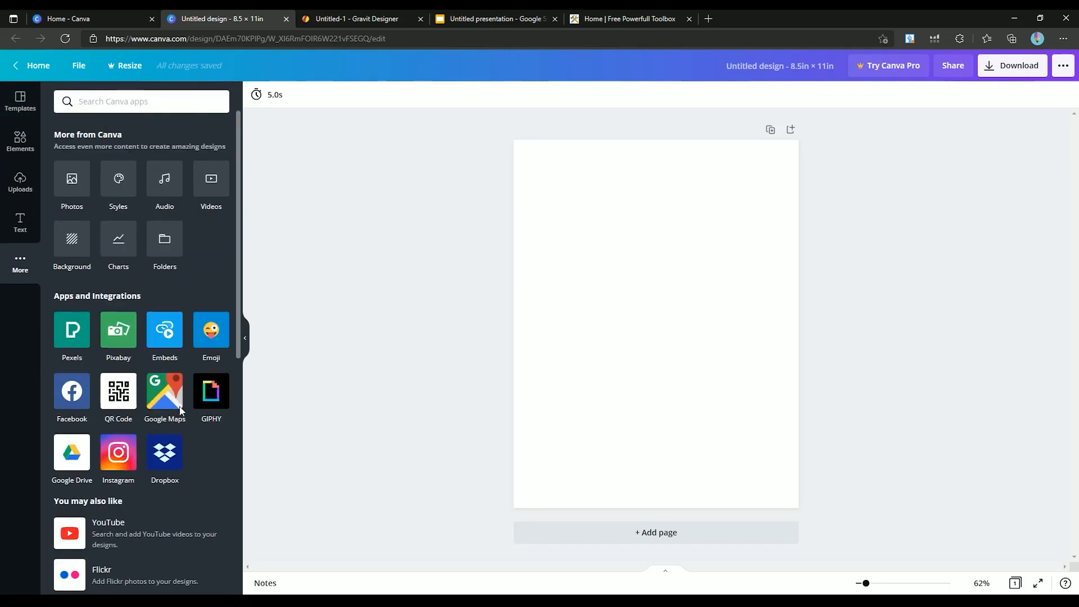
mouse_move(20, 101)
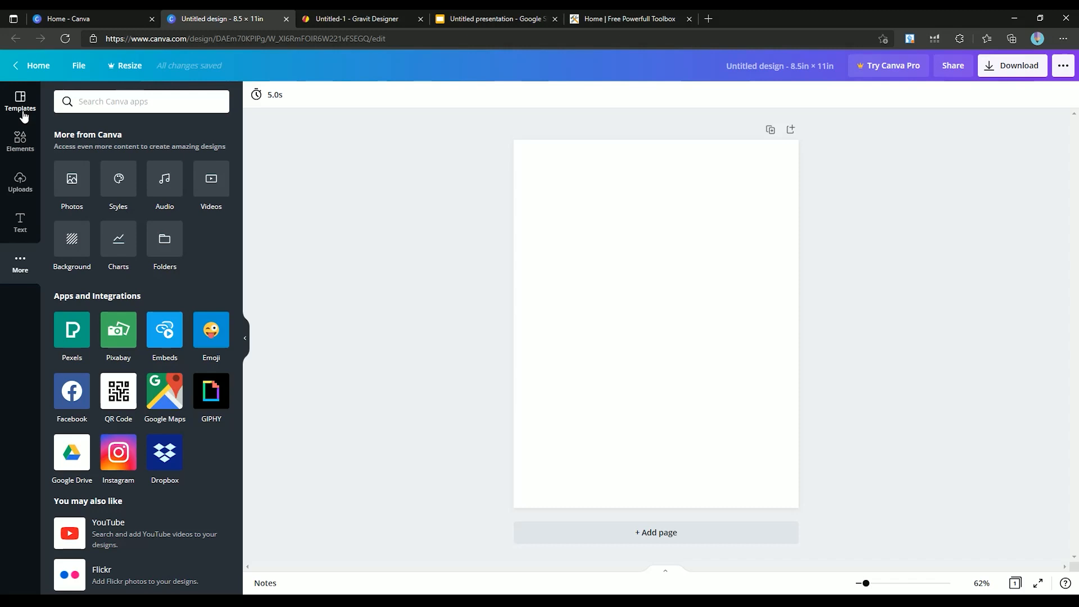
Search Elements for 'lines', add a black line and duplicate it down the page
click(19, 140)
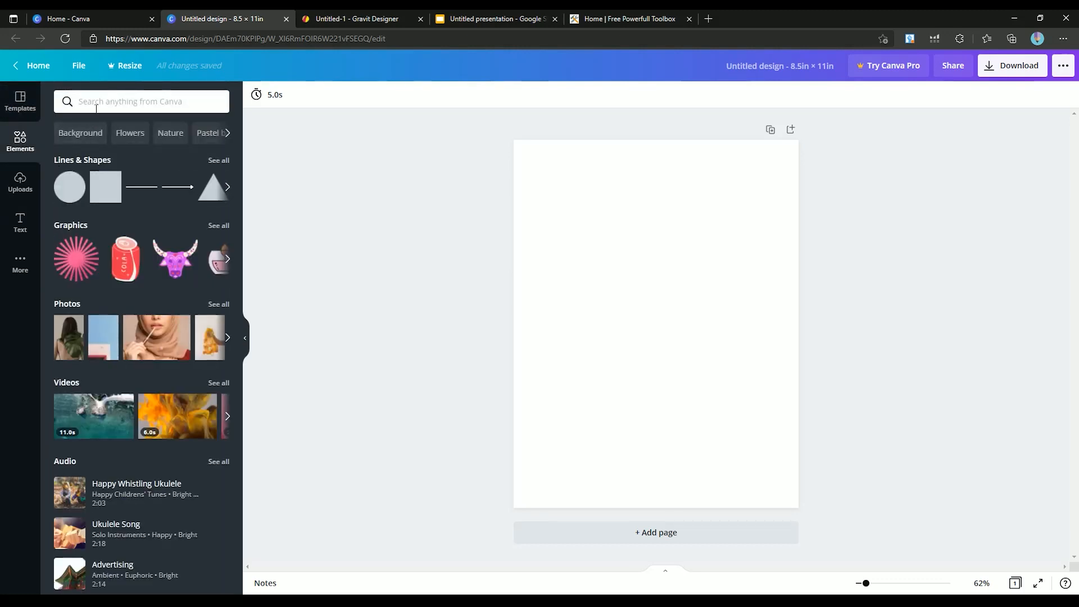
text(lines)
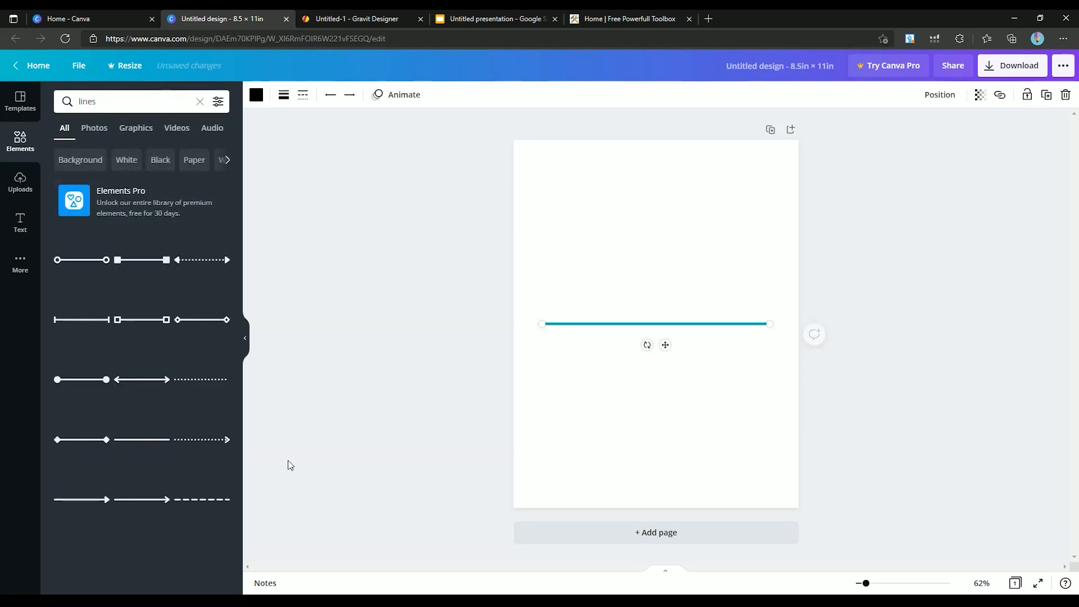
click(303, 94)
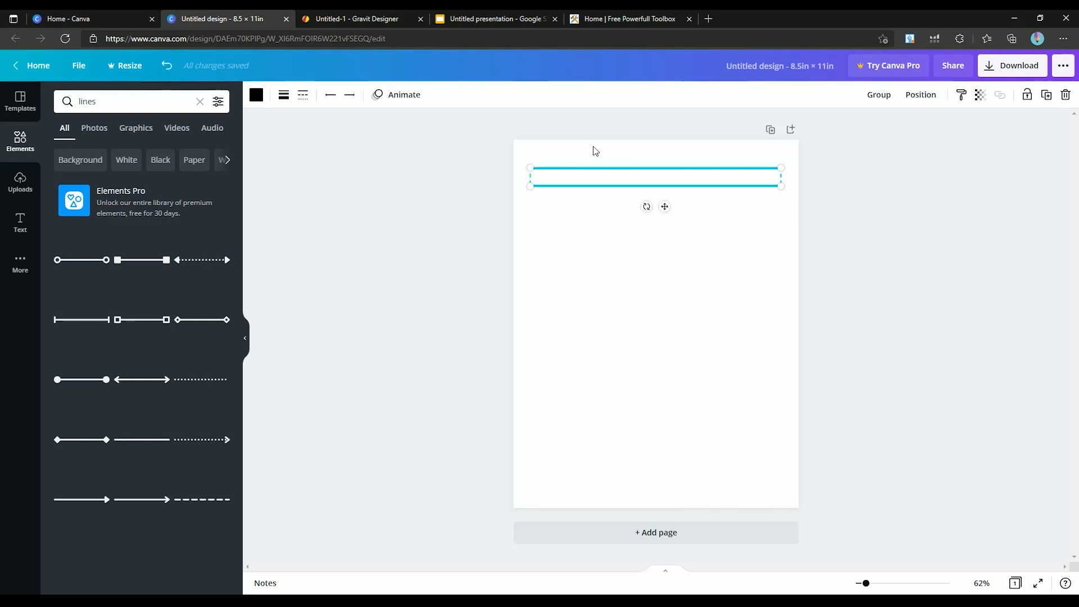
click(257, 94)
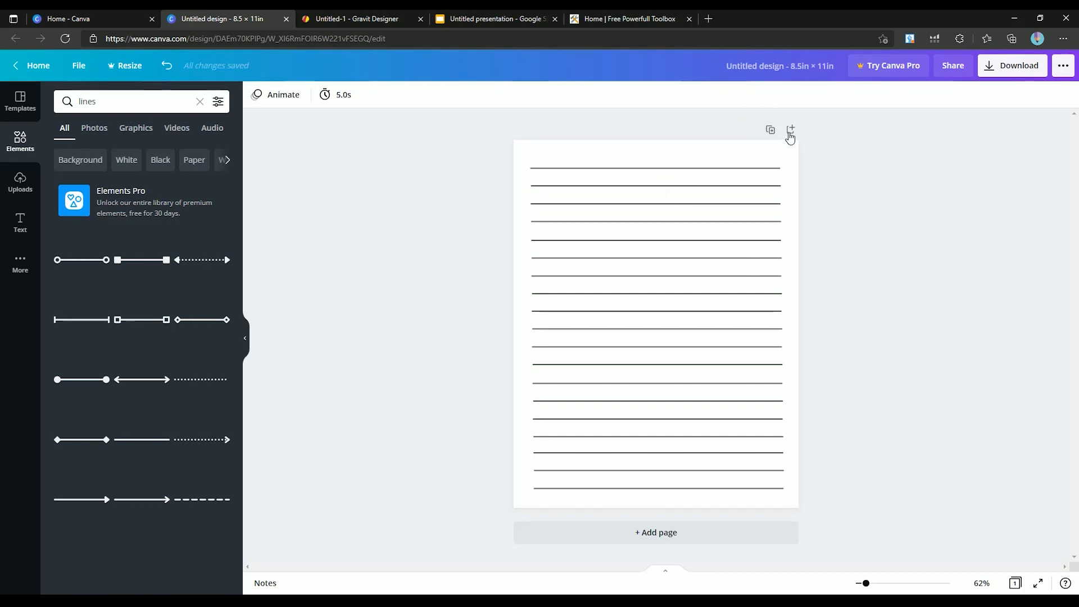
mouse_move(771, 130)
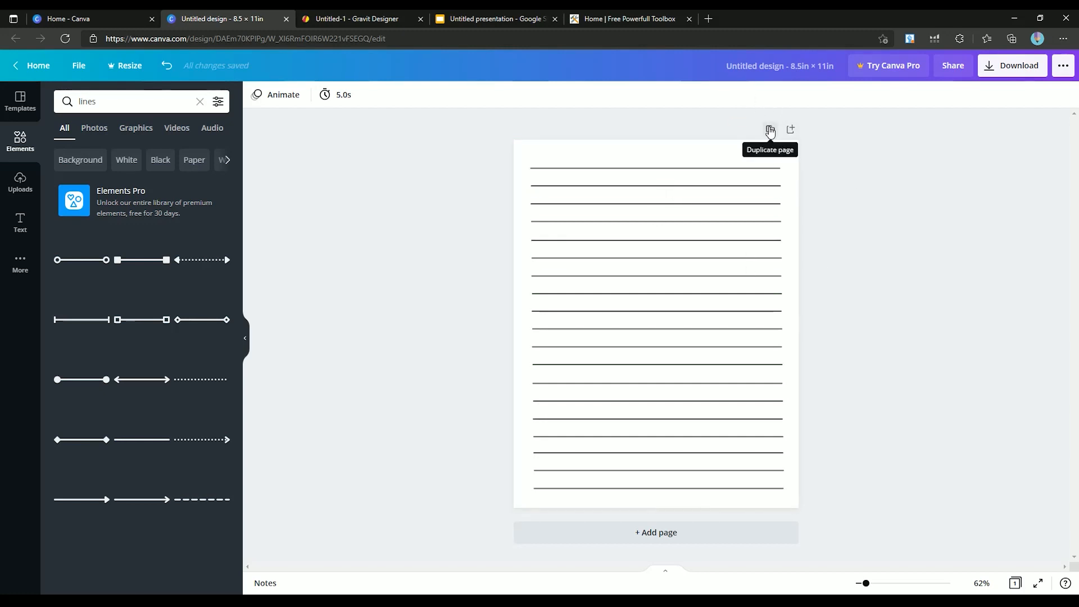
click(770, 129)
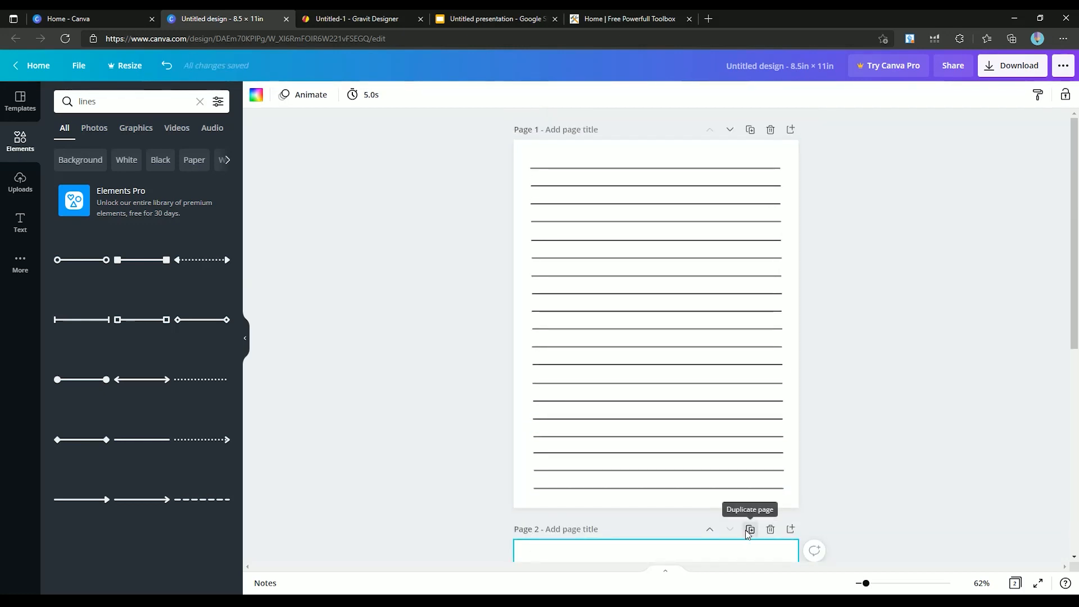
click(750, 529)
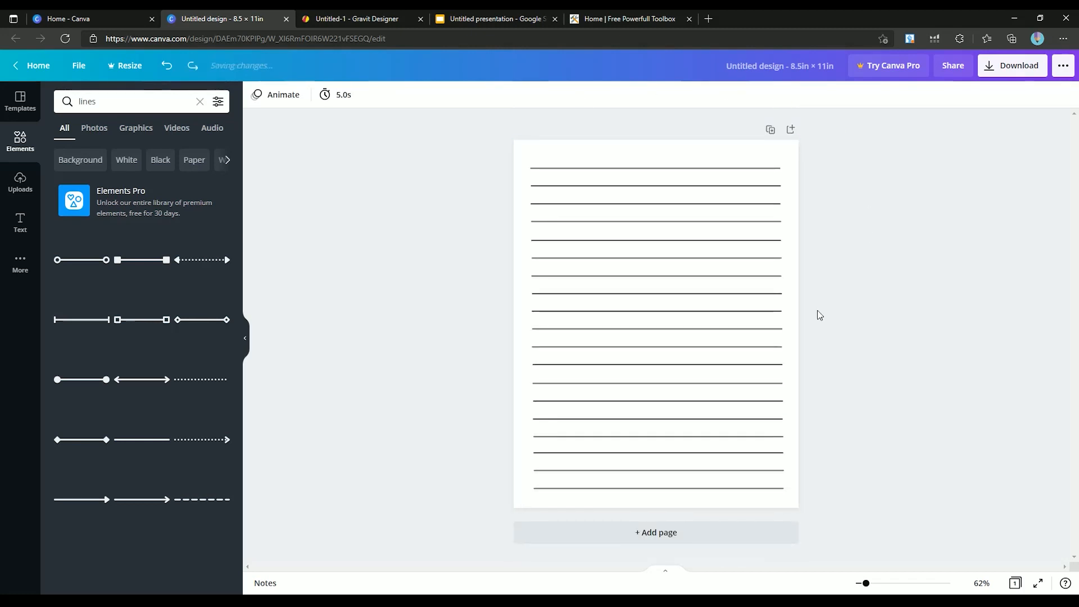
mouse_move(935, 272)
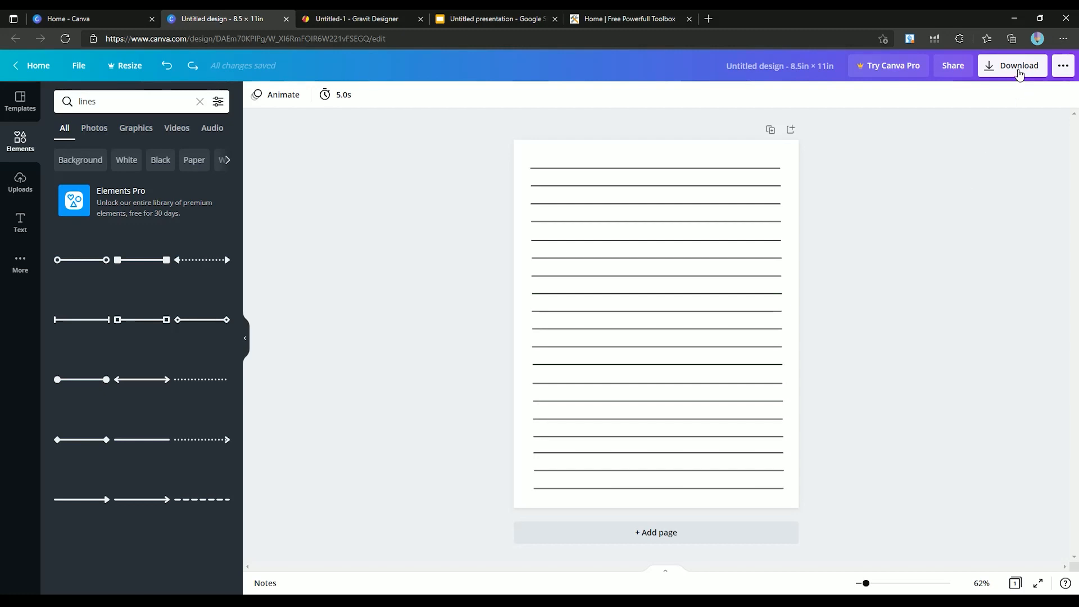
Download the lined page as PDF Print and dismiss the completion message
click(1018, 66)
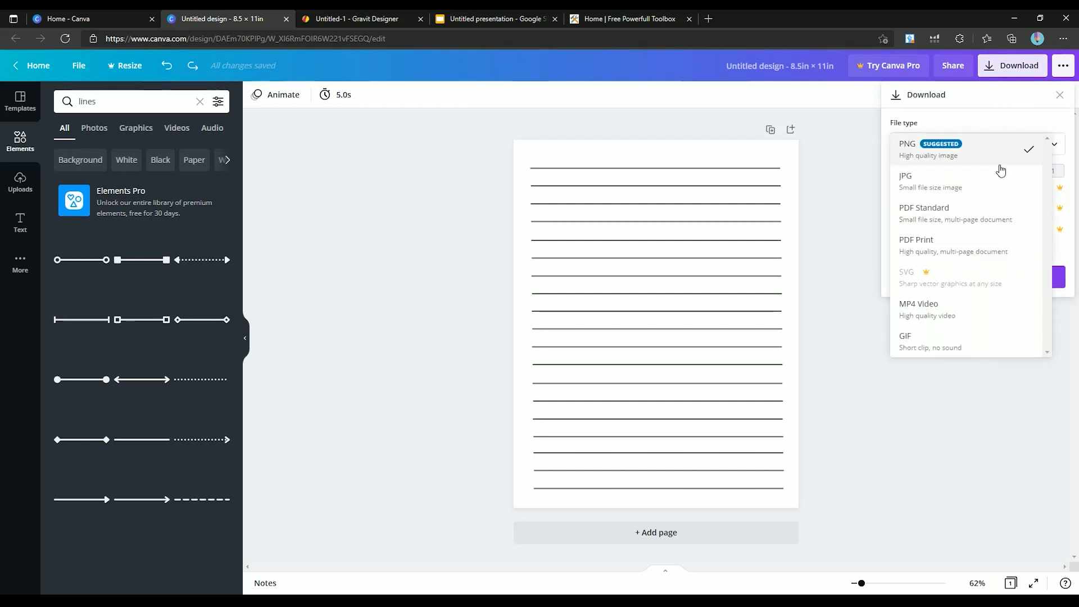
click(917, 244)
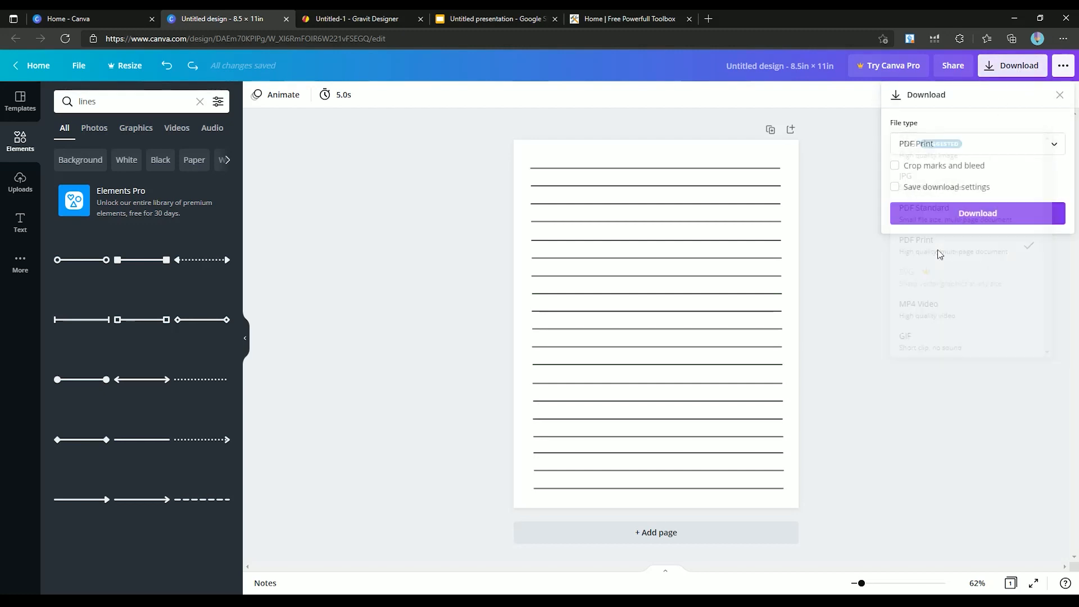
click(915, 239)
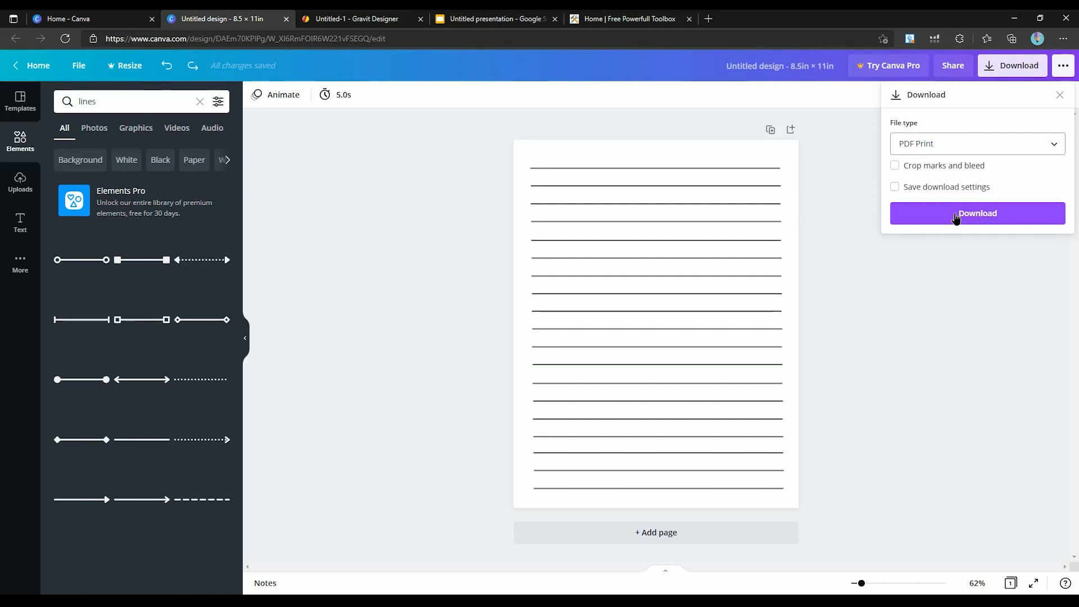
click(979, 213)
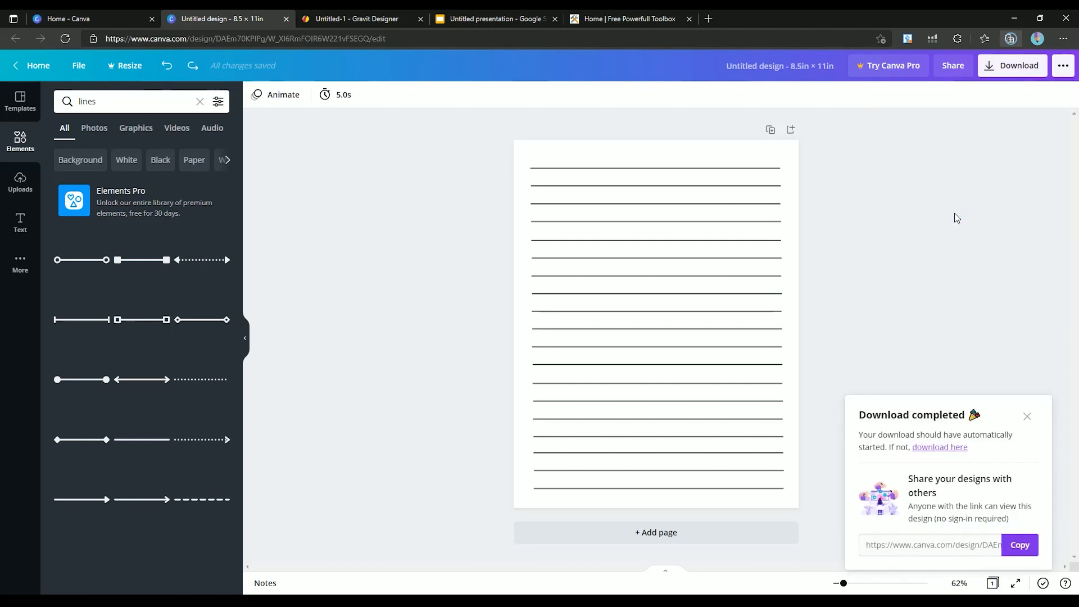
click(1028, 416)
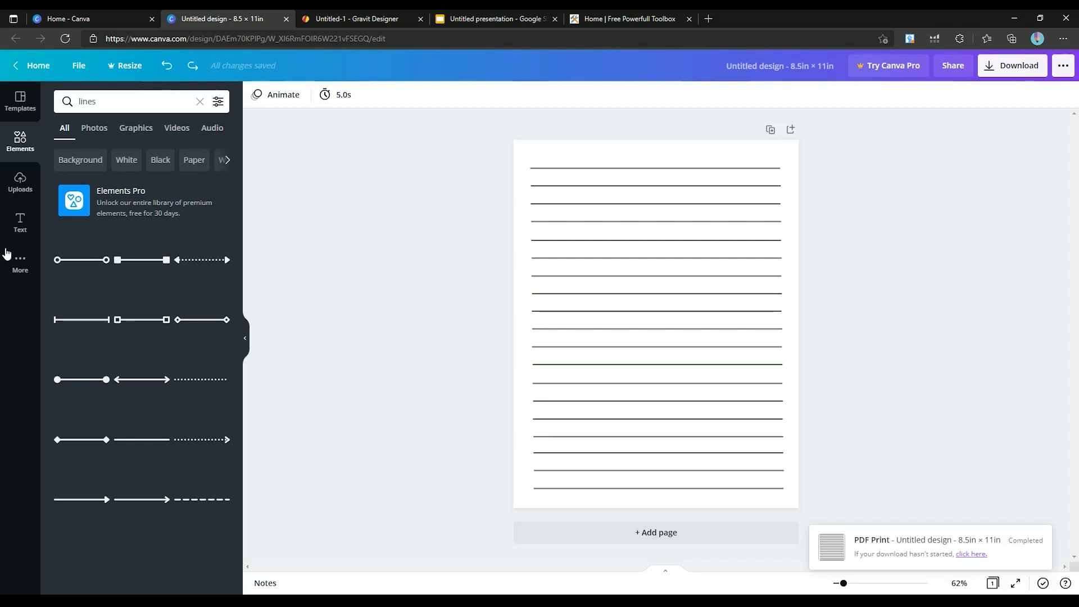
Add the Pixabay integration from More and view Photos results for 'lines'
click(20, 260)
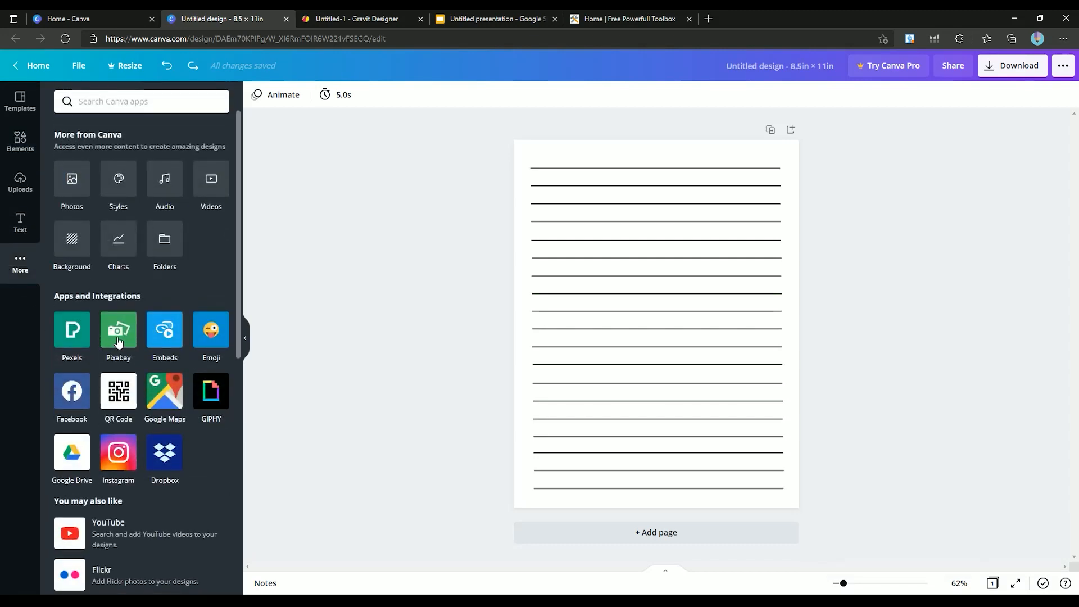
click(118, 330)
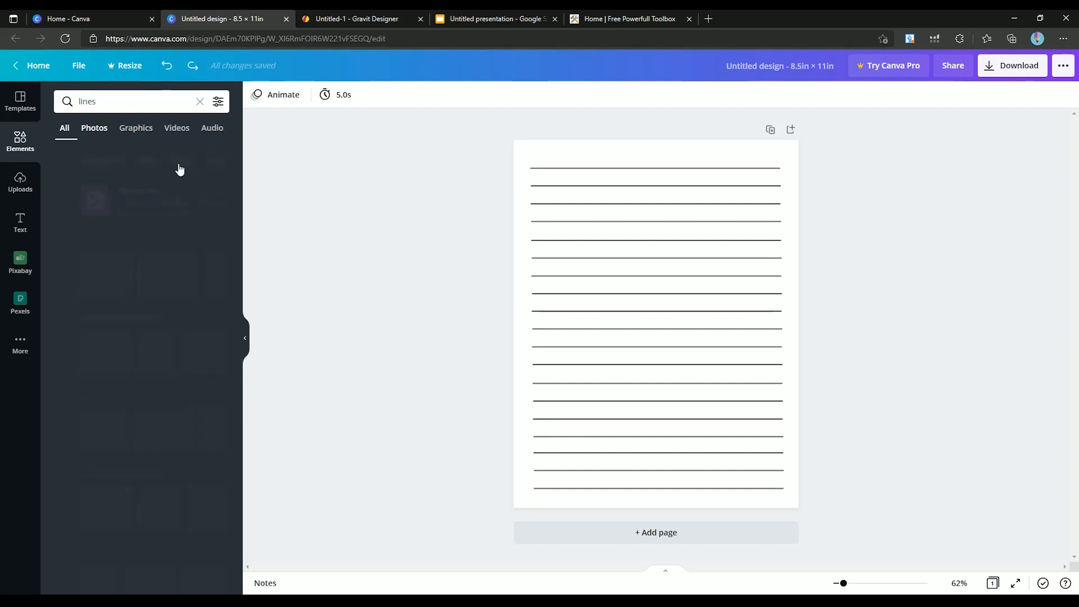
click(95, 127)
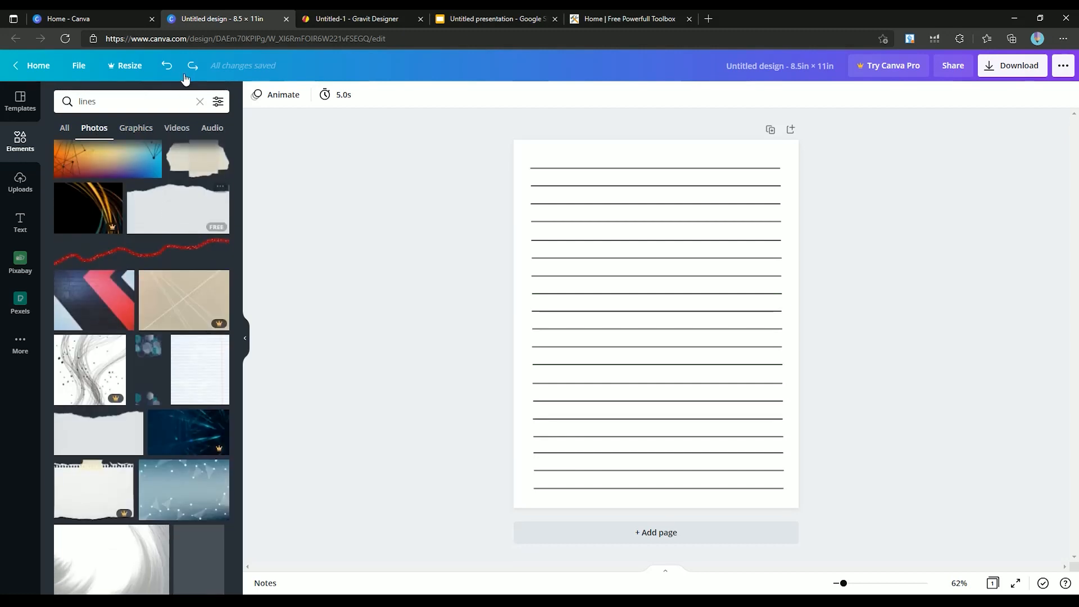
click(200, 101)
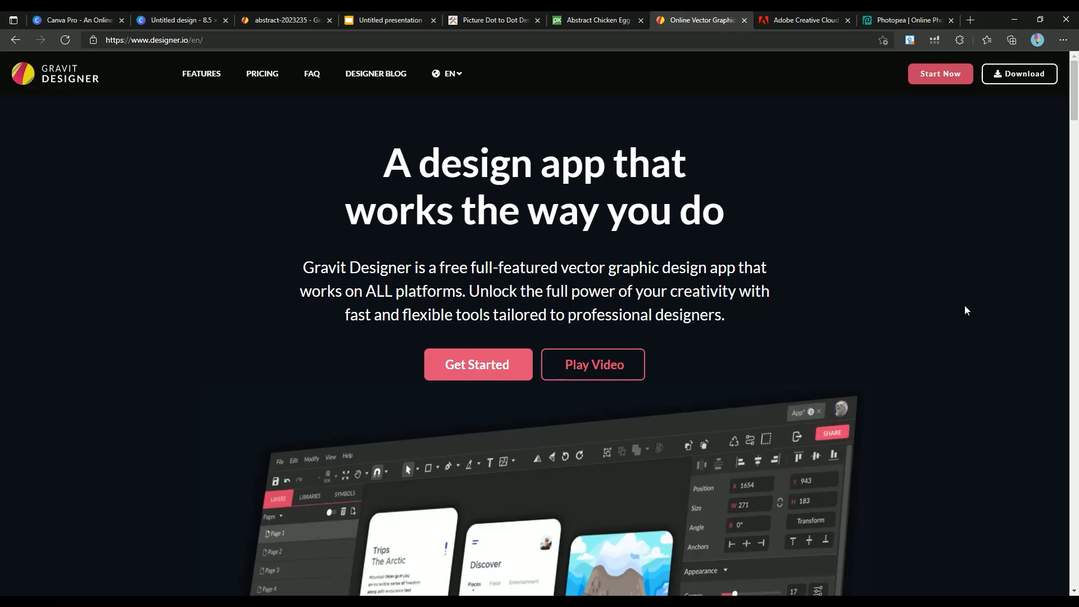
Scroll through the Gravit Designer landing page
scroll(down, 3)
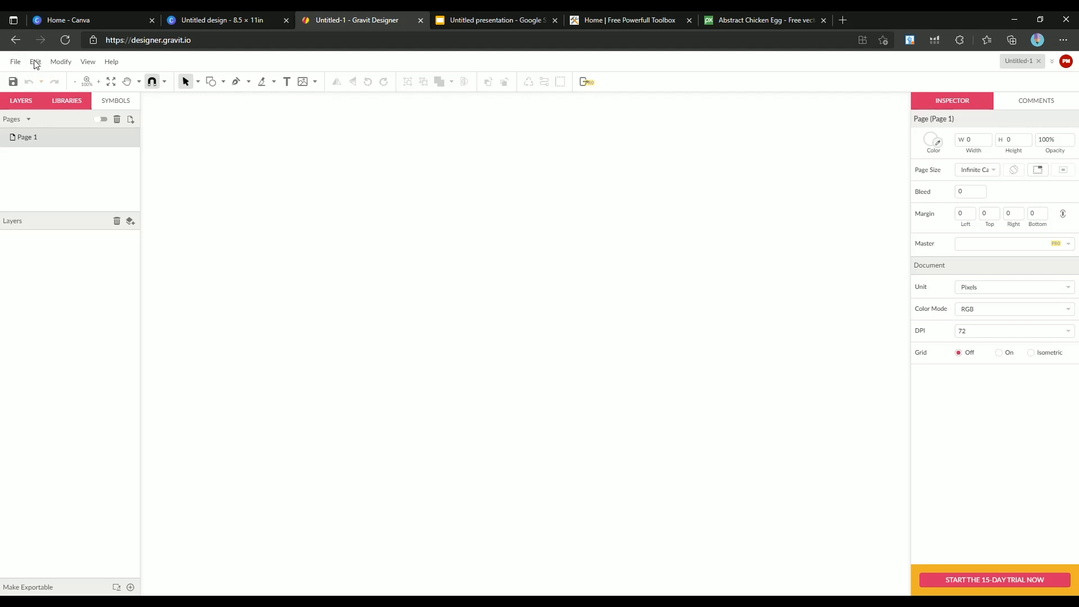
Load the chicken illustration and set its paths to white fill #FFFFFF with black borders
click(15, 61)
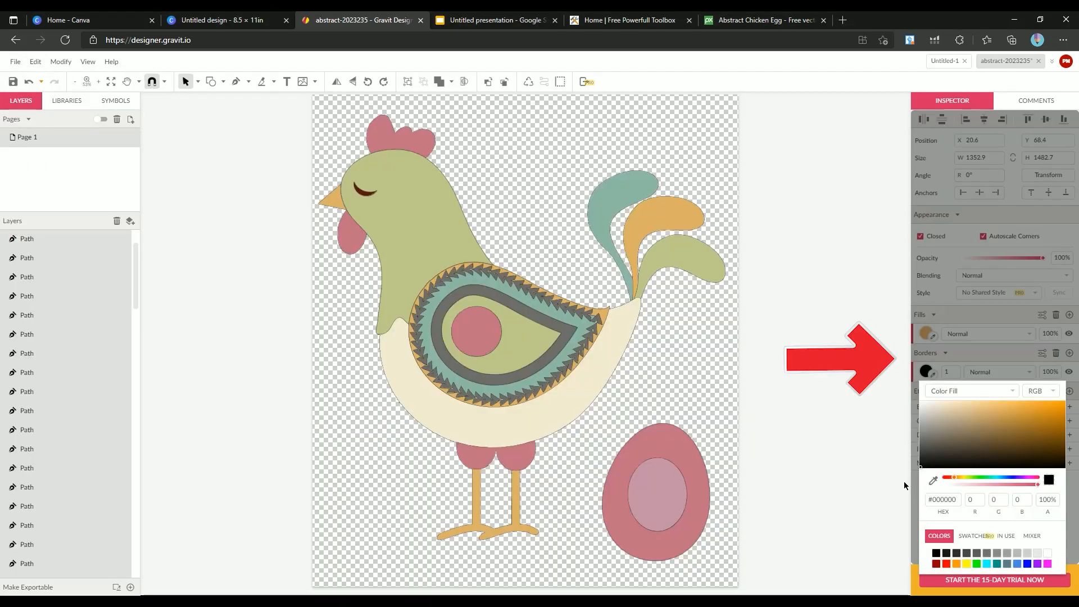
mouse_move(946, 560)
text(2)
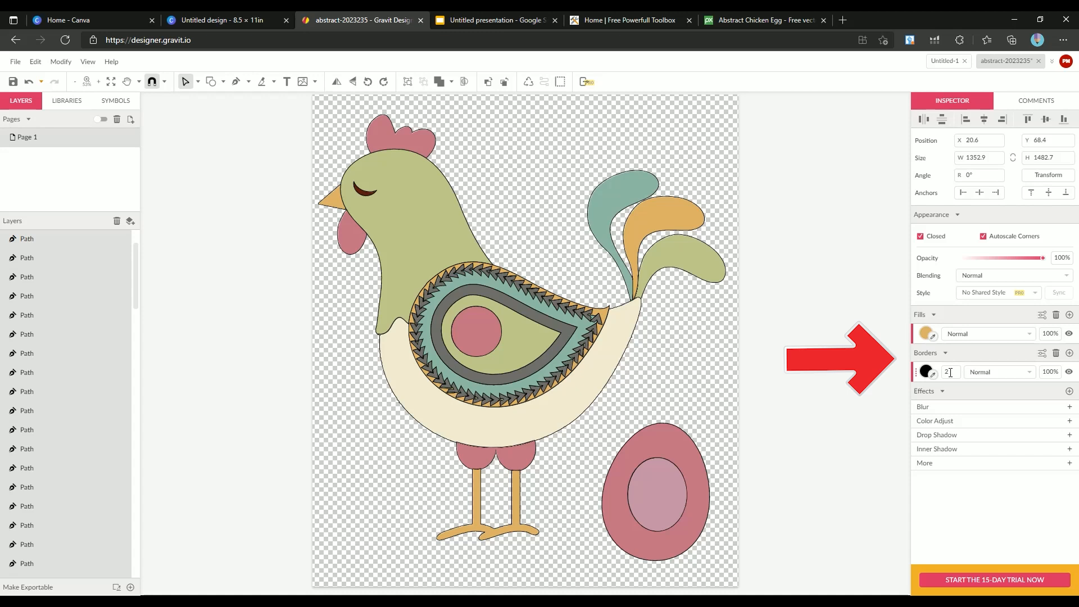
click(932, 333)
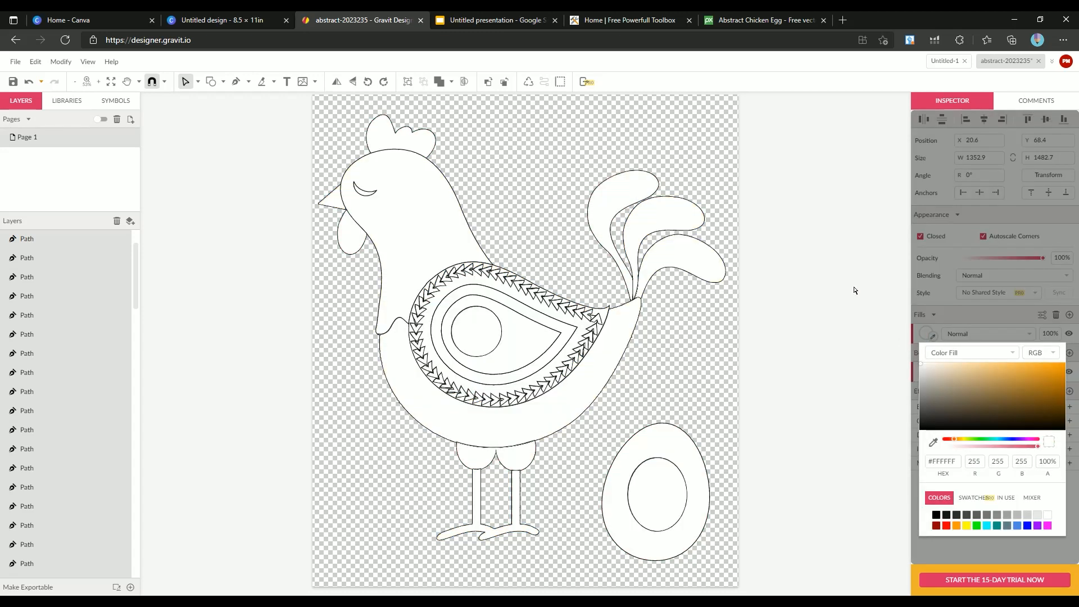
mouse_move(830, 267)
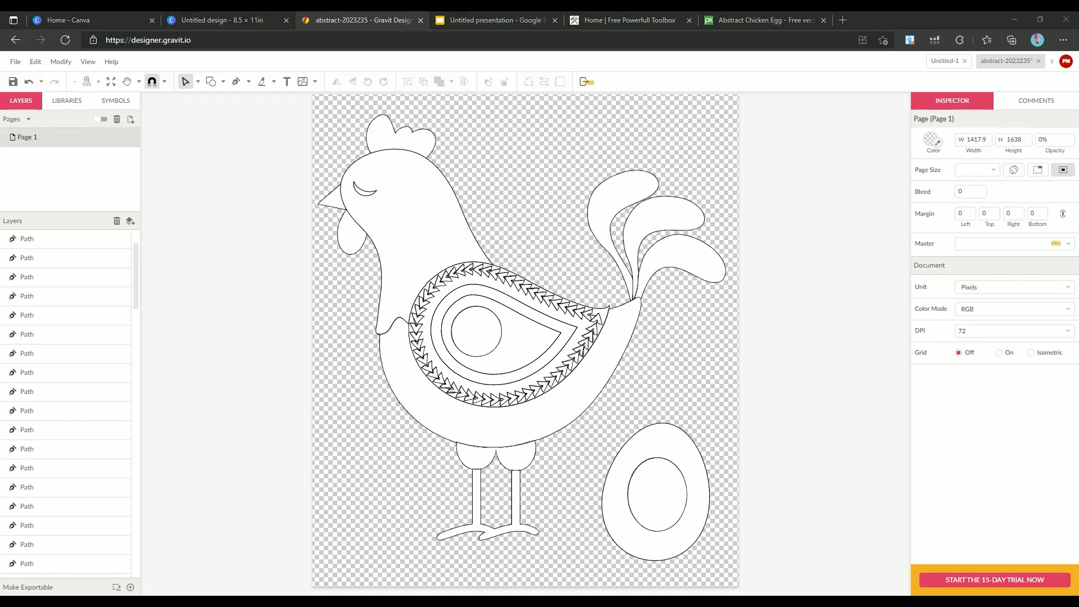
click(495, 20)
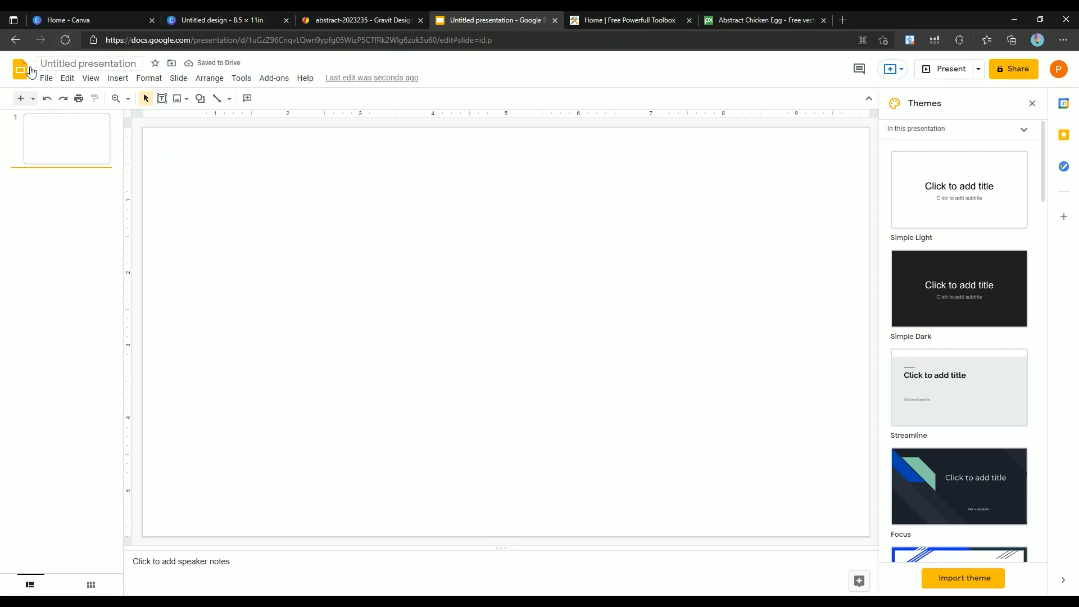
mouse_move(50, 83)
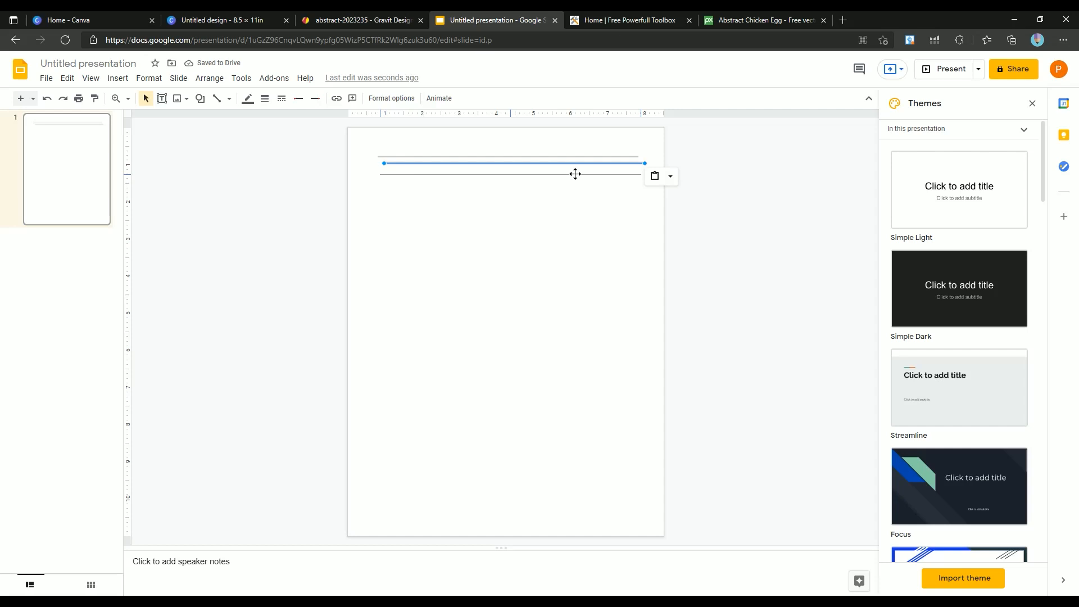
Duplicate the horizontal lines and place the copy lower on the portrait slide
click(669, 243)
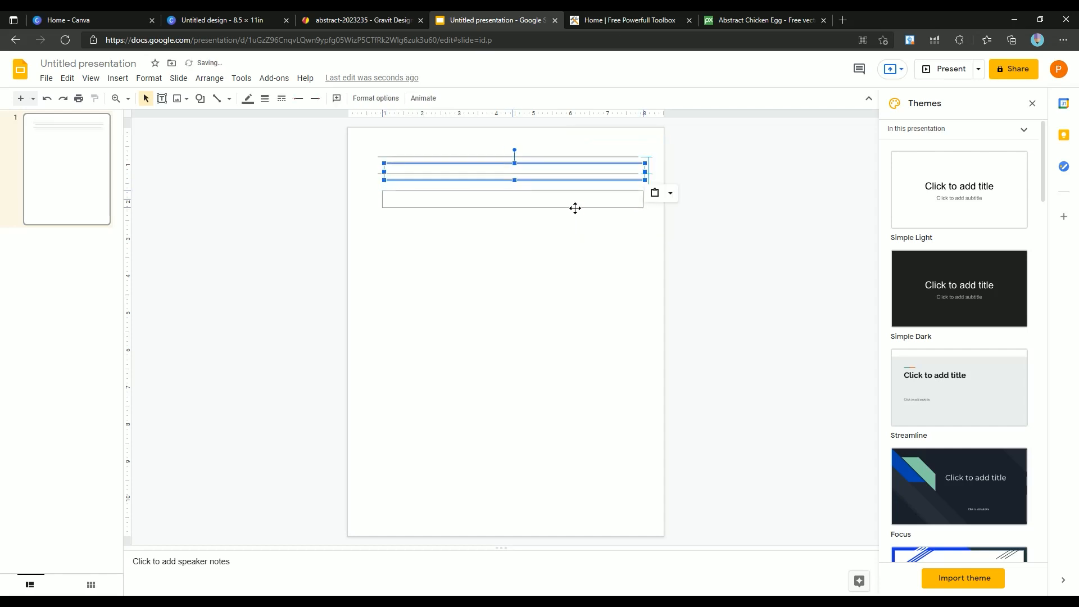
drag(514, 171, 514, 200)
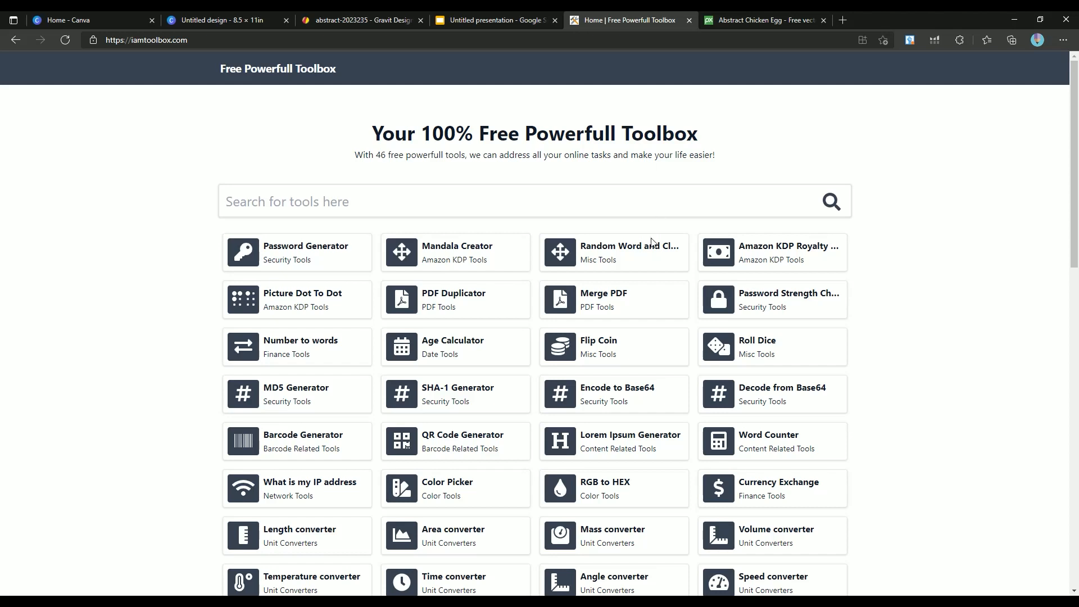
mouse_move(187, 54)
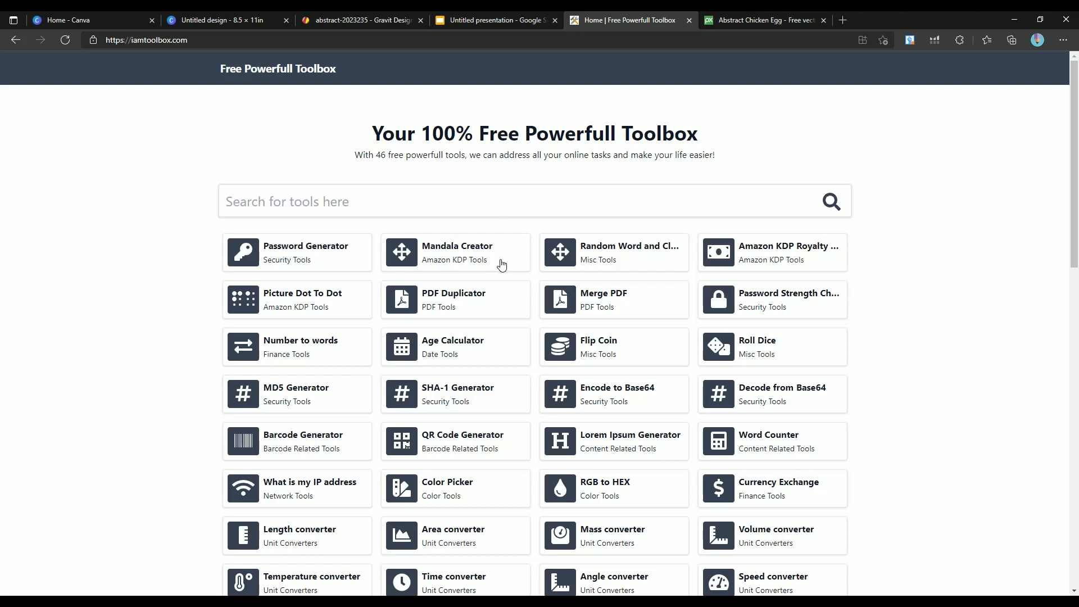
mouse_move(555, 301)
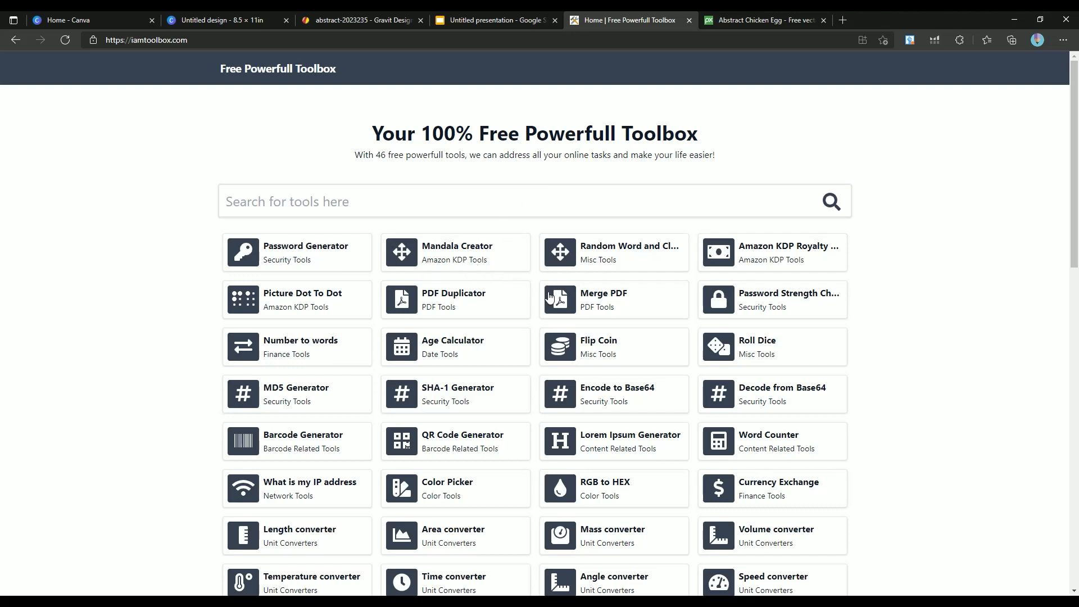
Search the toolbox home page for 'pdf' and launch the PDF Duplicator tool
scroll(down, 3)
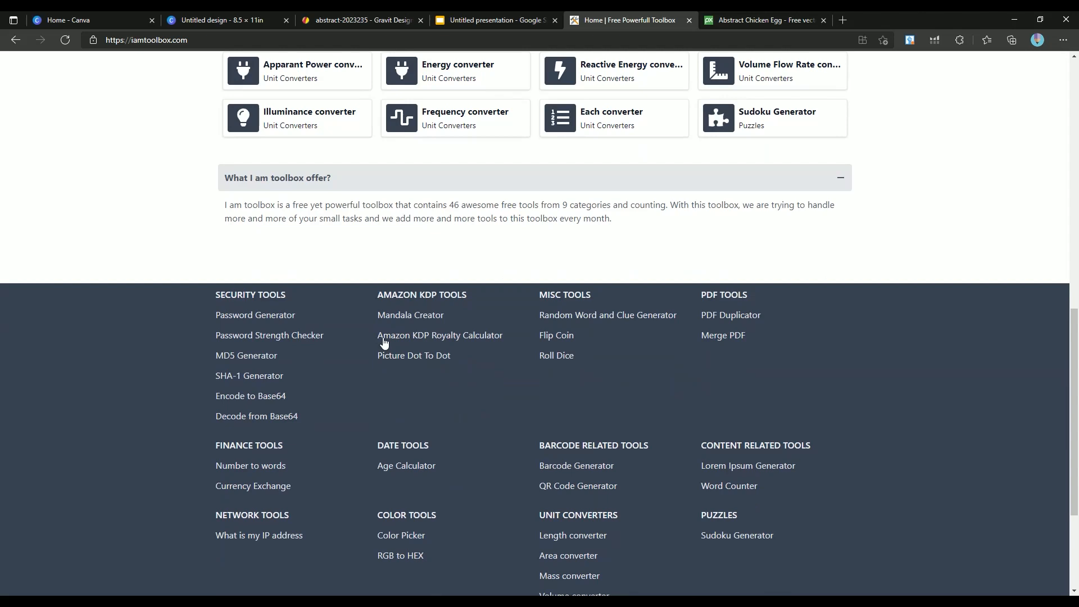
mouse_move(373, 372)
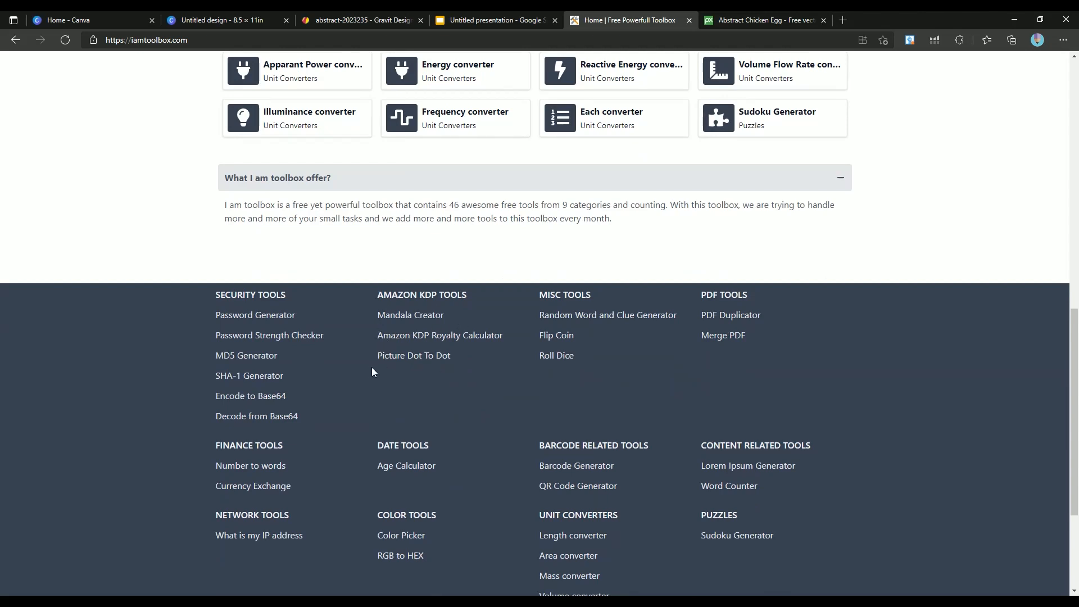
mouse_move(691, 420)
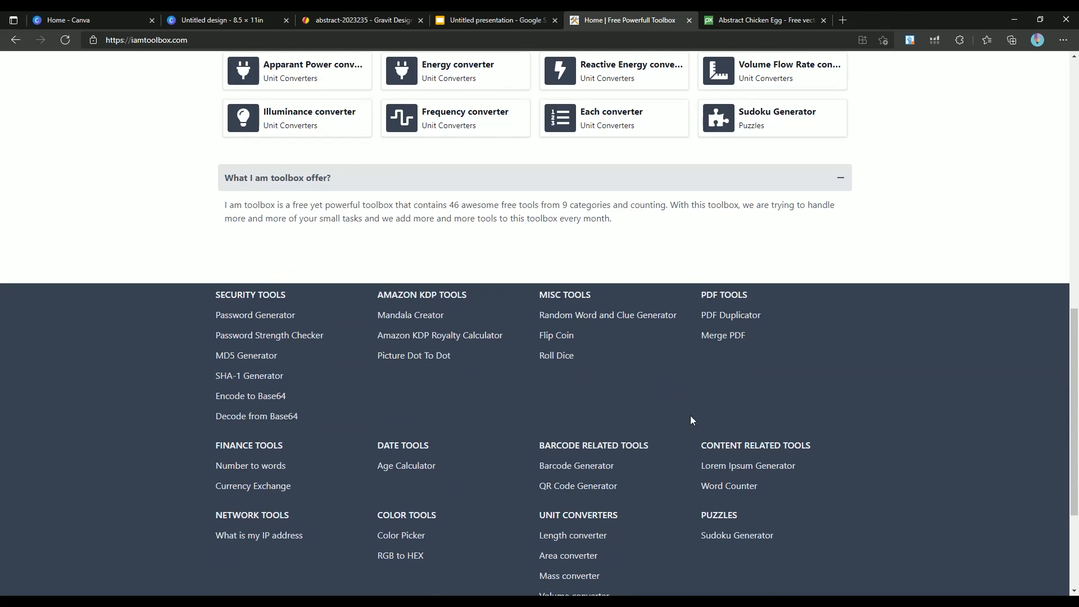
scroll(up, 3)
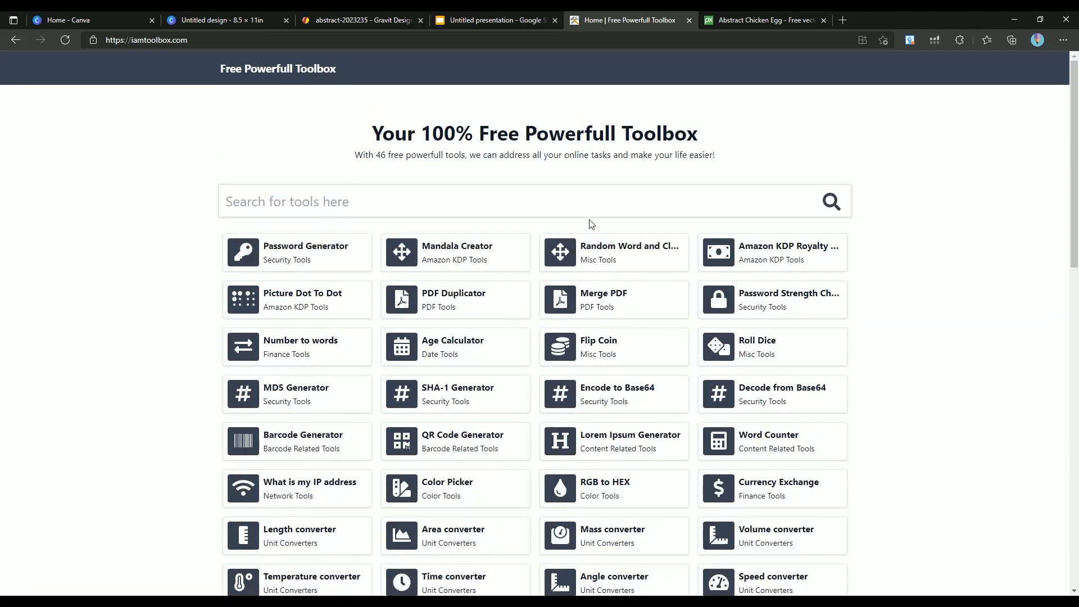
text(pdf)
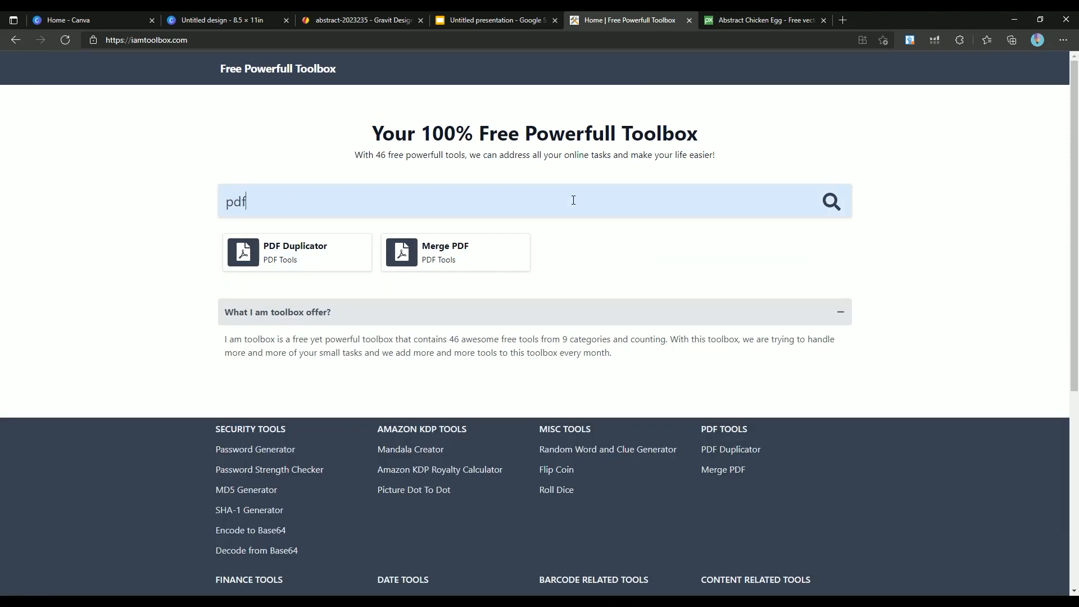
click(296, 251)
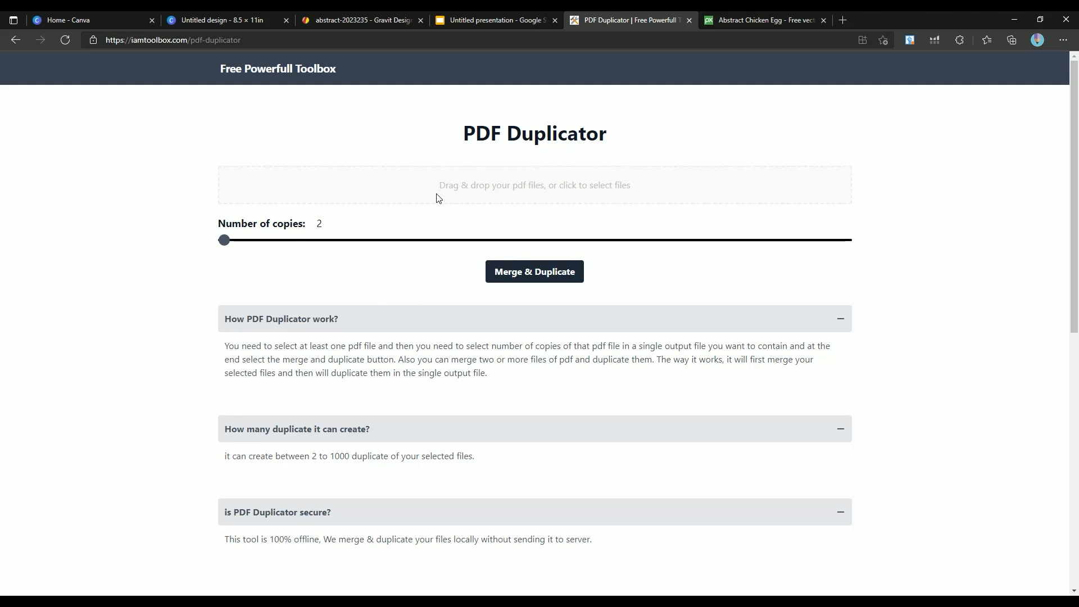
Set the Number of copies slider to 100
drag(223, 240, 682, 240)
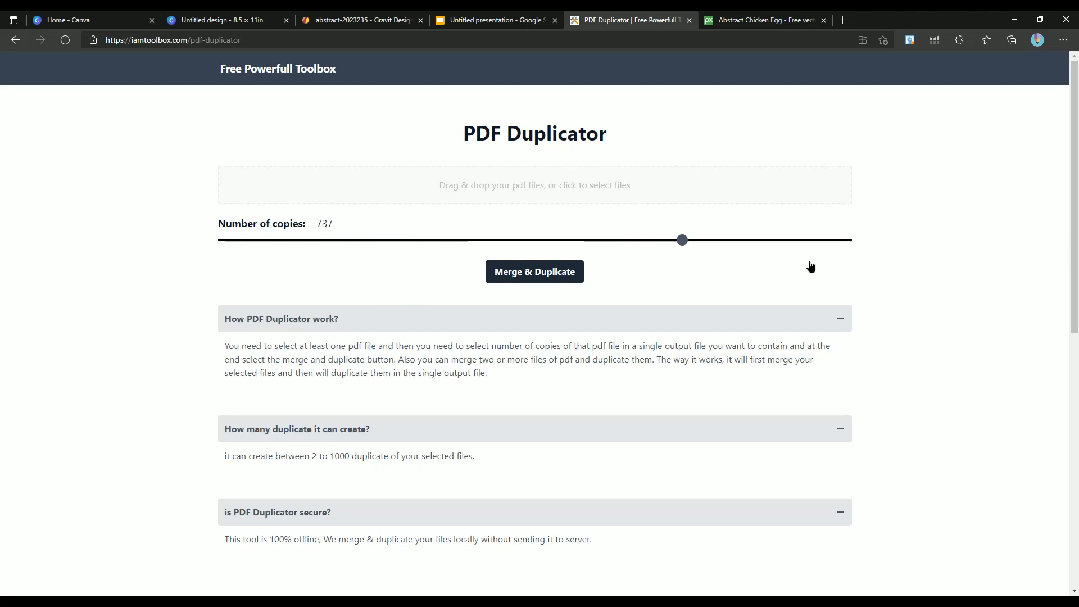
drag(681, 239, 299, 240)
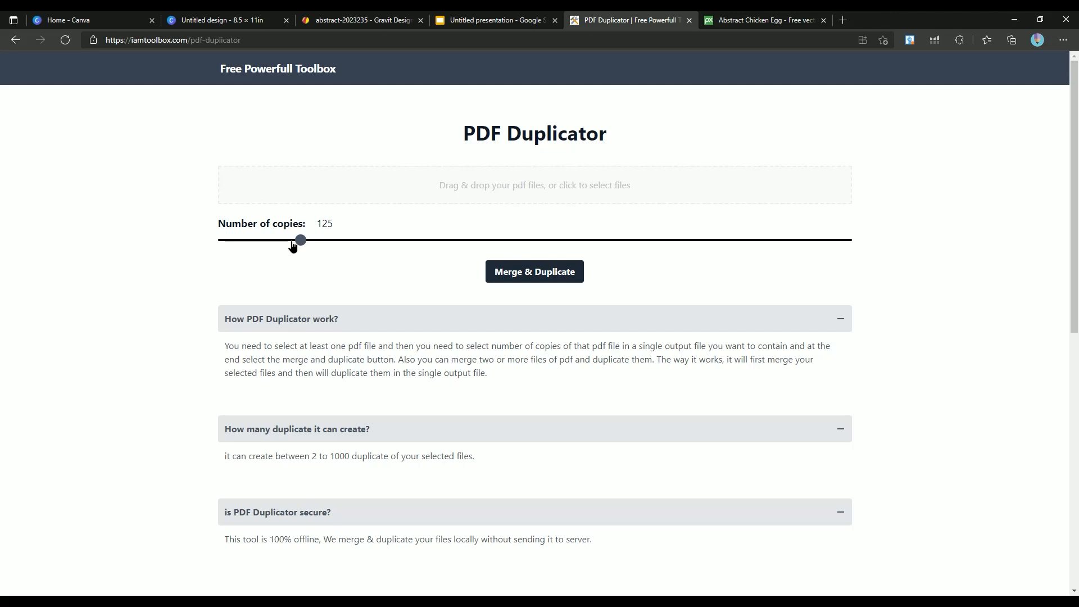
drag(299, 239, 284, 240)
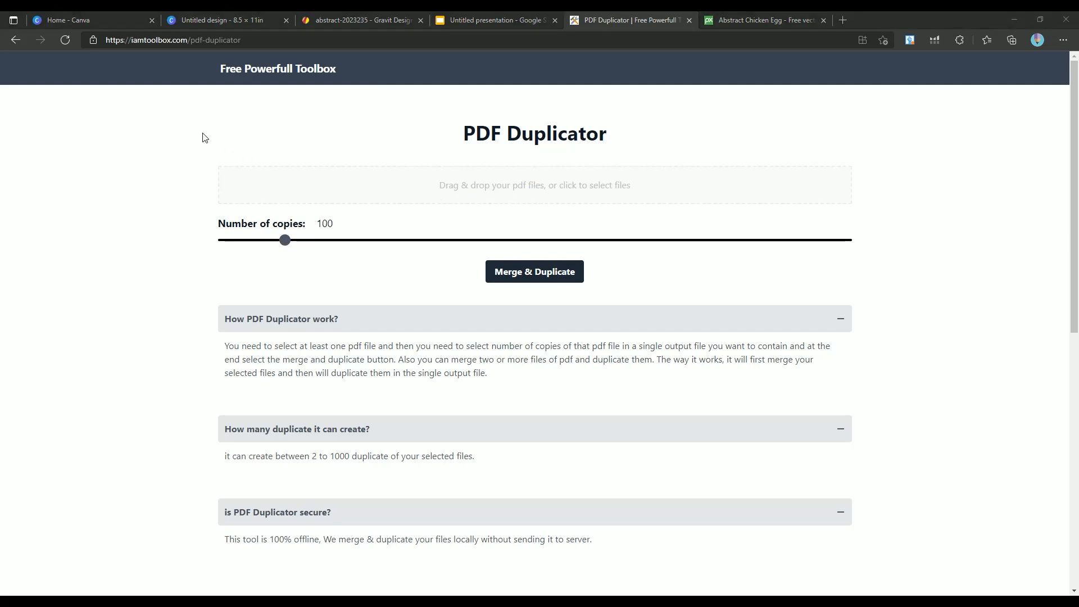
mouse_move(225, 143)
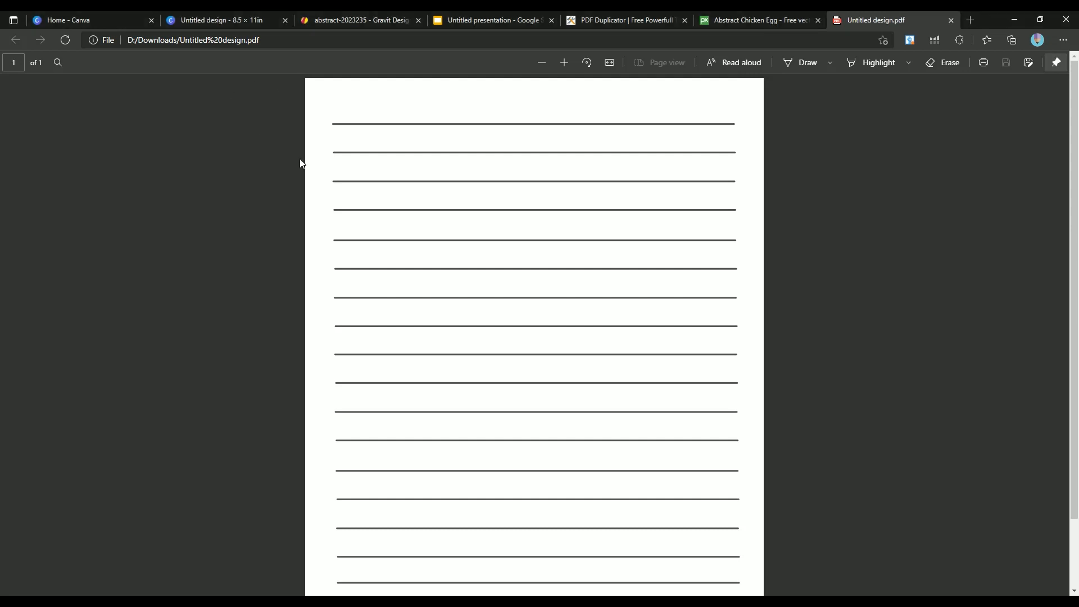
Merge and duplicate Untitled design.pdf into one 100-copy PDF and download it
click(626, 20)
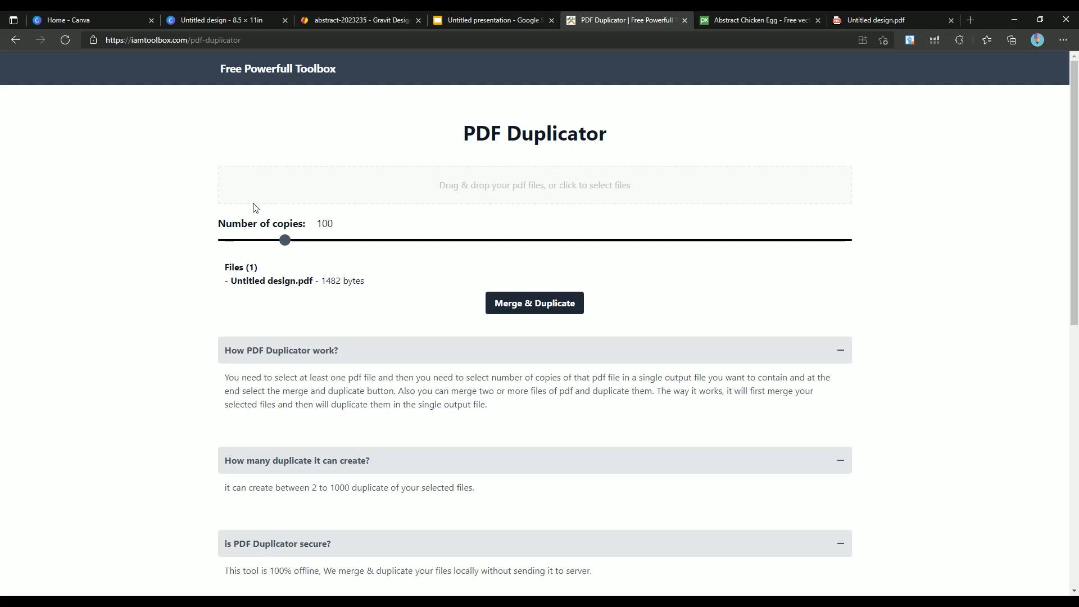
mouse_move(557, 327)
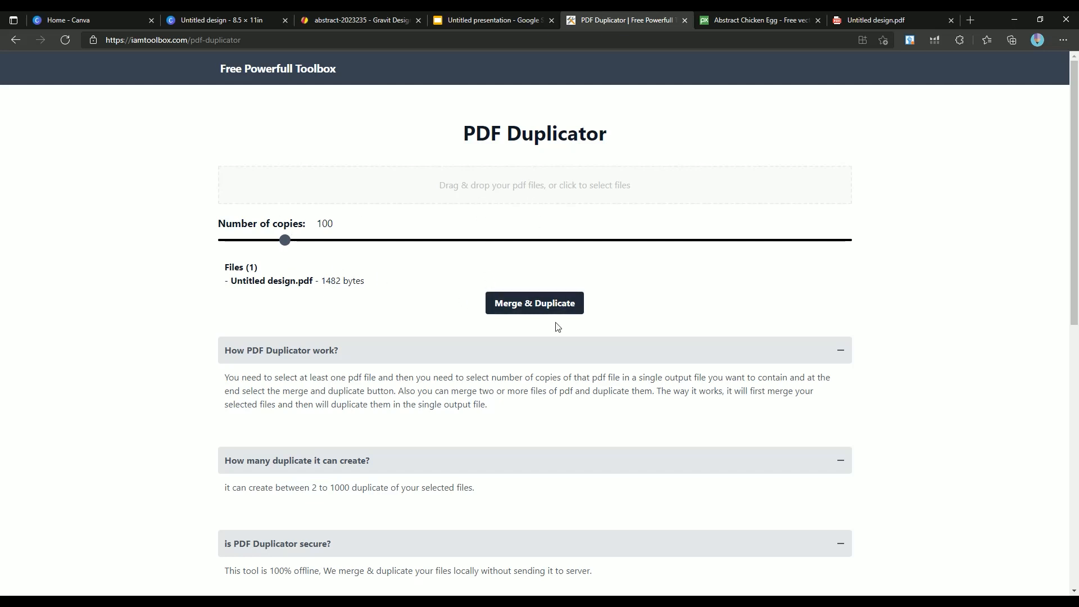
click(535, 304)
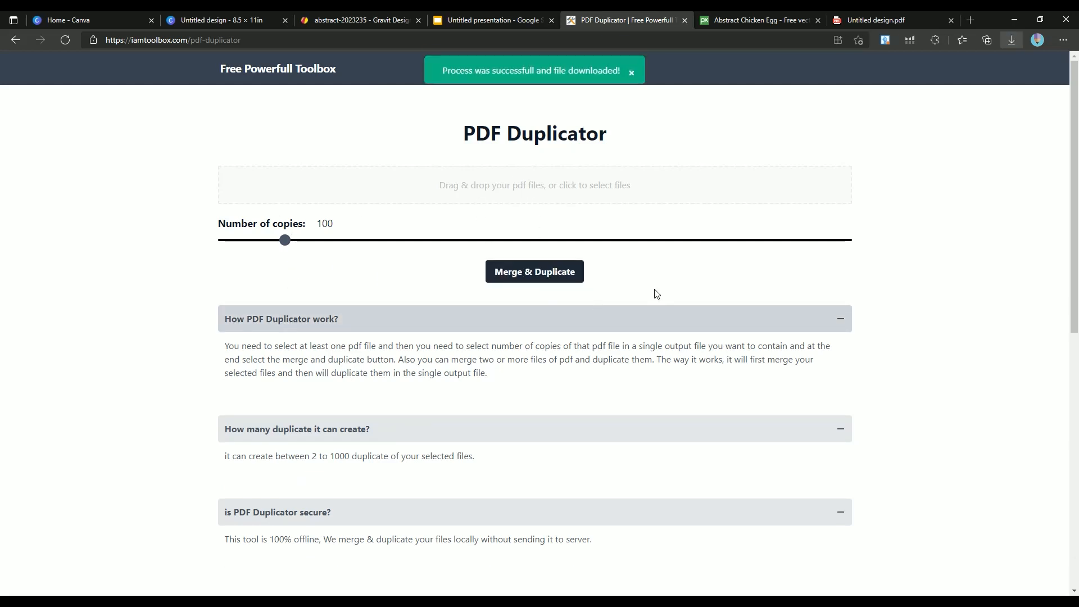
View the downloaded output_merge PDF in Edge and scroll through its lined pages
click(668, 20)
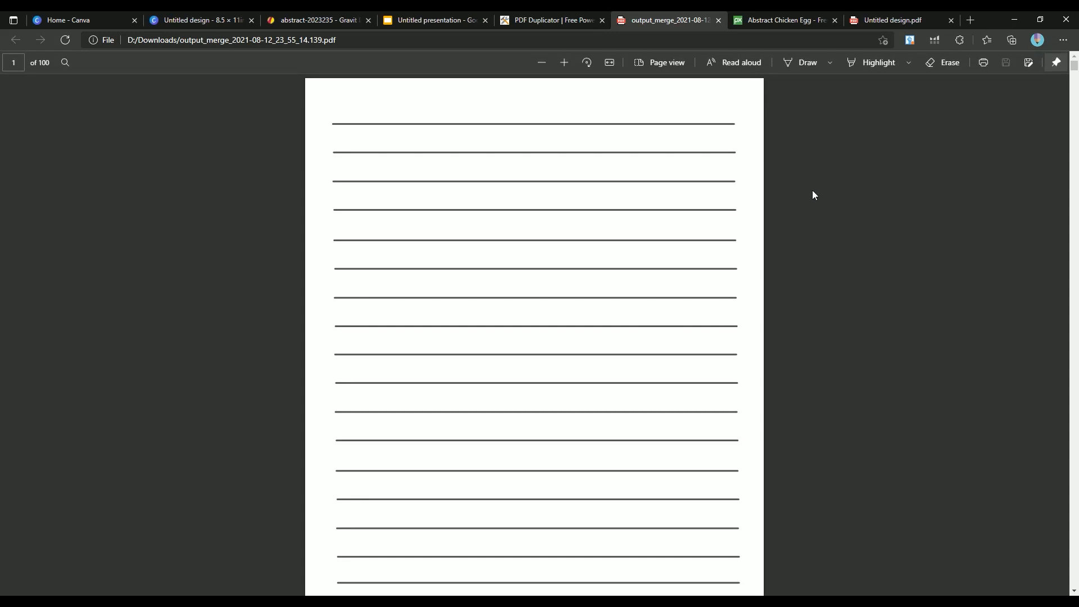
scroll(down, 3)
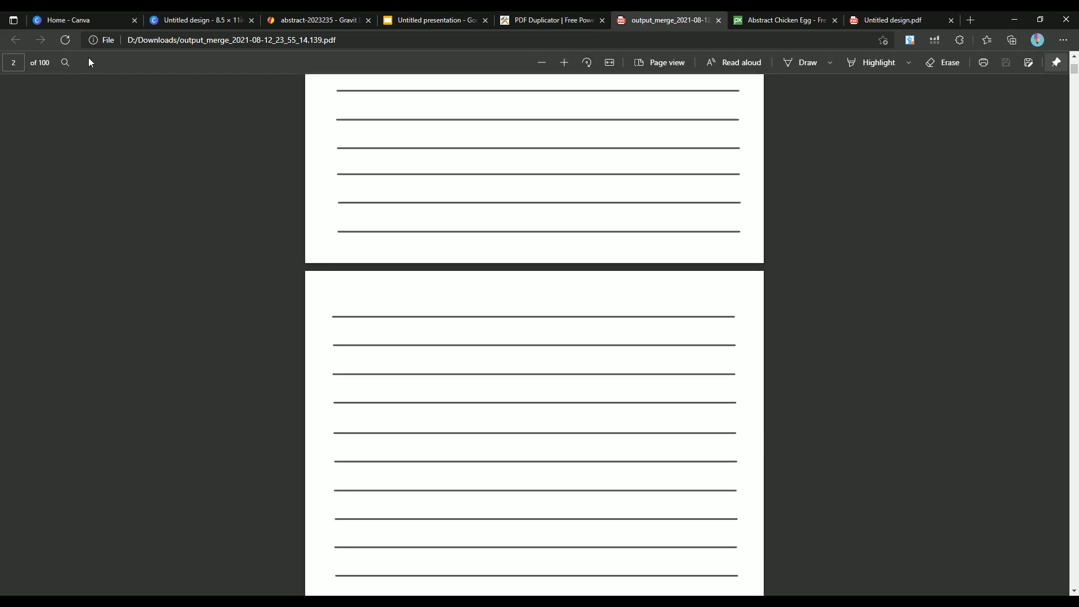
mouse_move(1042, 57)
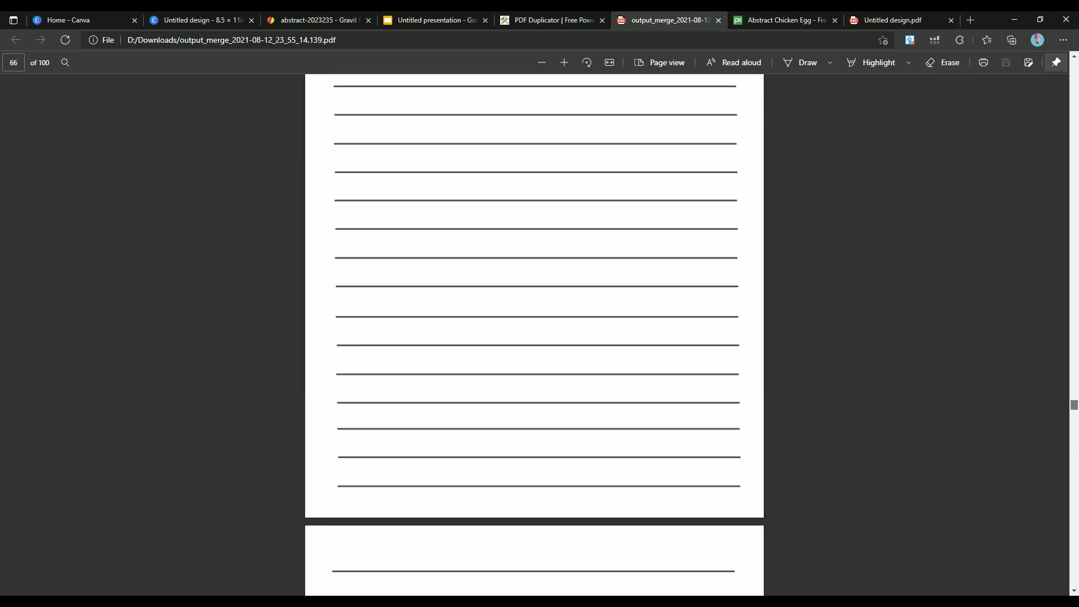
scroll(down, 3)
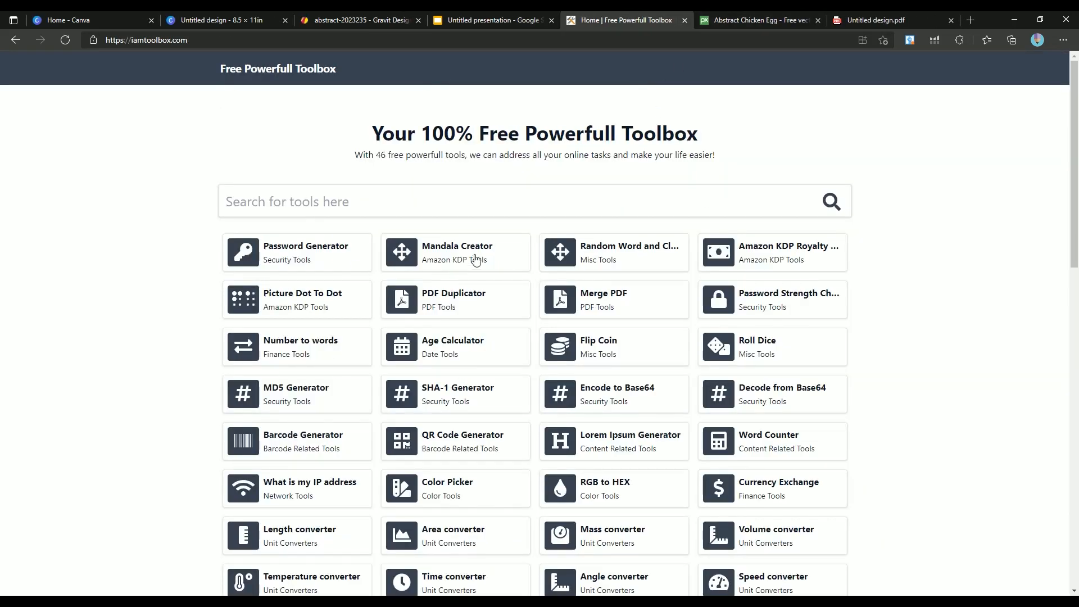
click(457, 252)
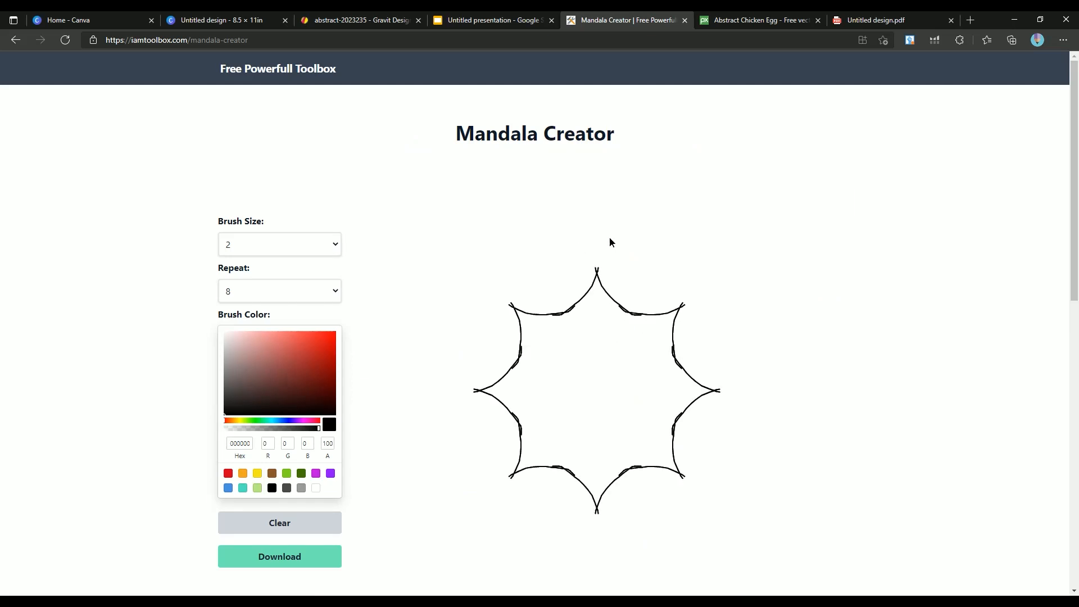
drag(609, 243, 585, 401)
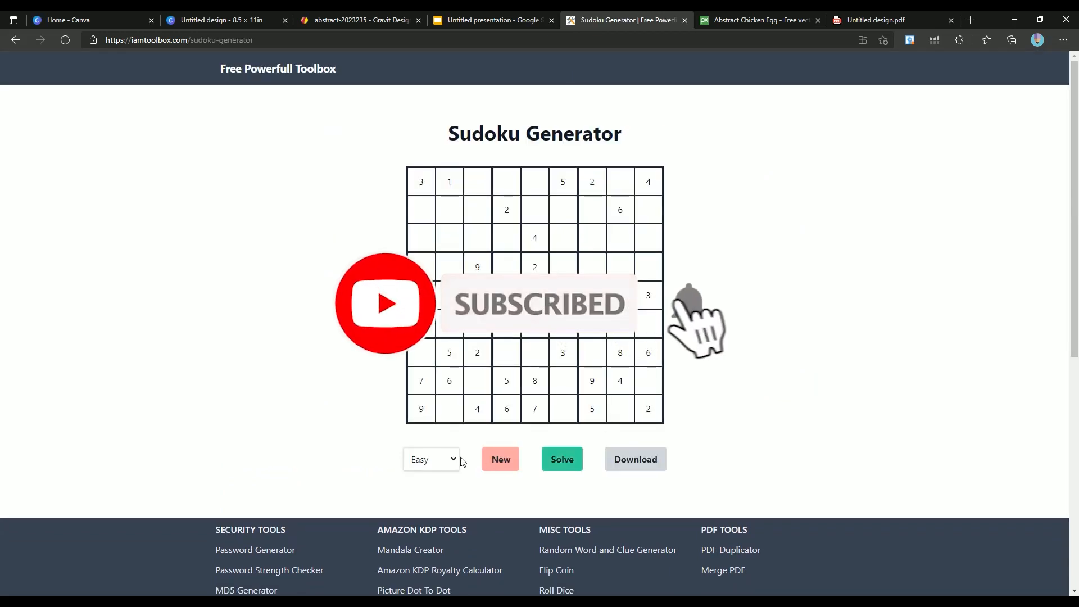
click(502, 459)
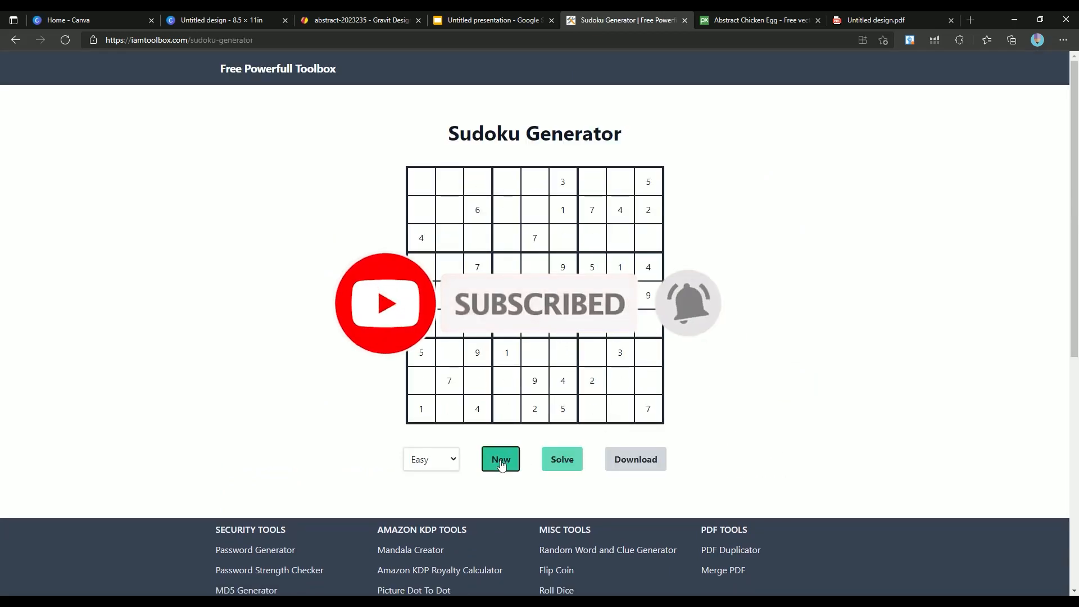
click(279, 68)
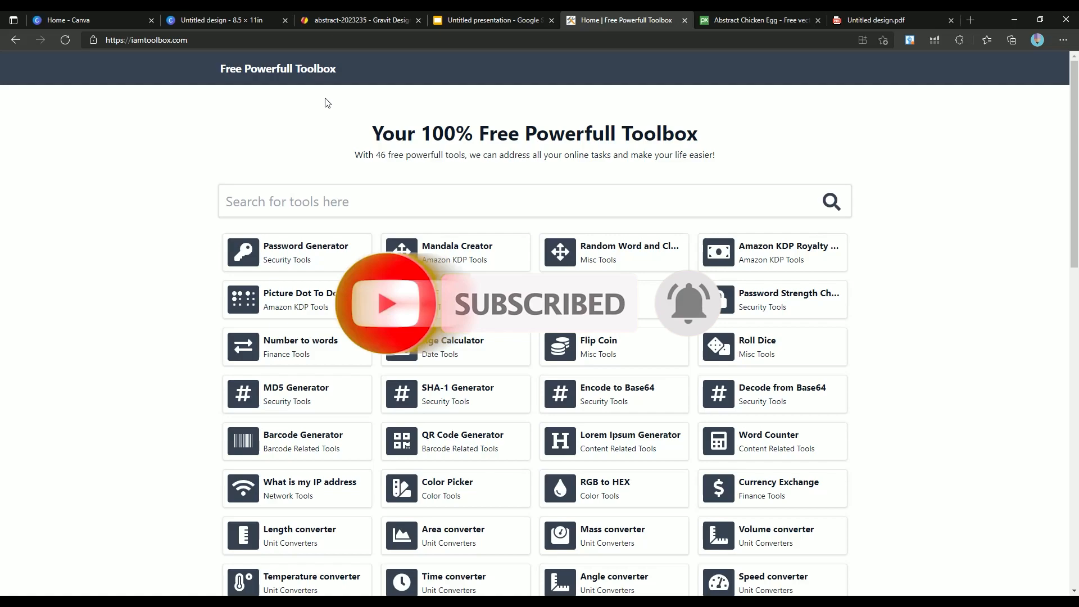